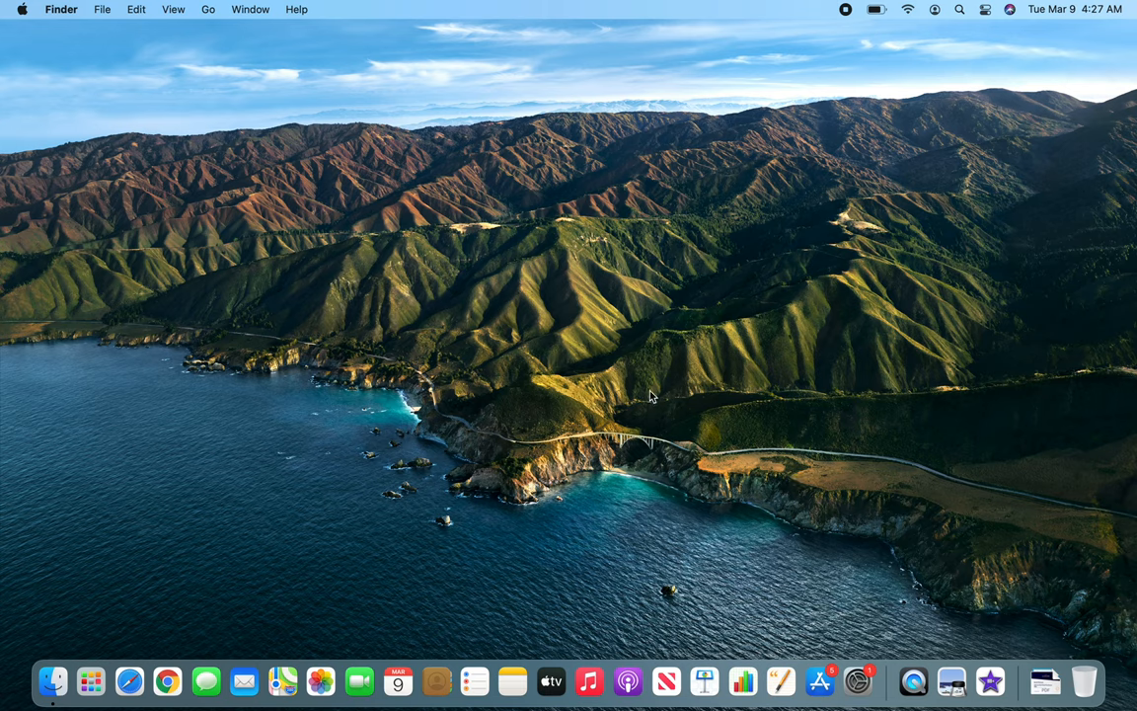
pyautogui.moveTo(768, 430)
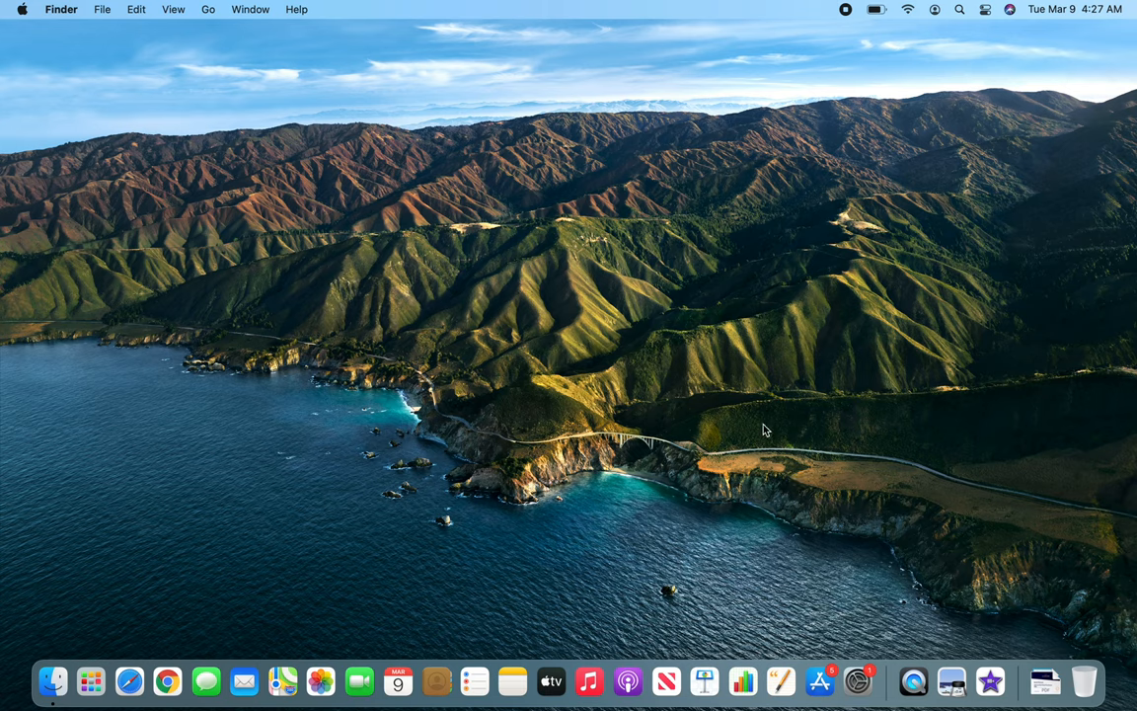
pyautogui.moveTo(768, 432)
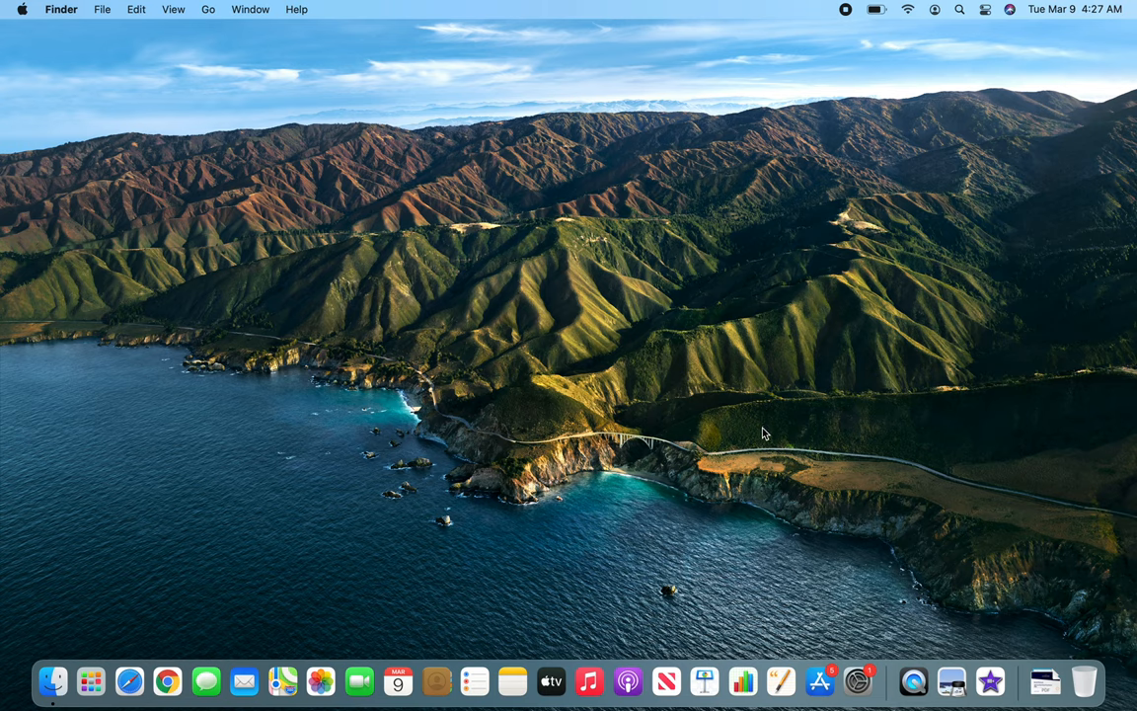
pyautogui.moveTo(748, 363)
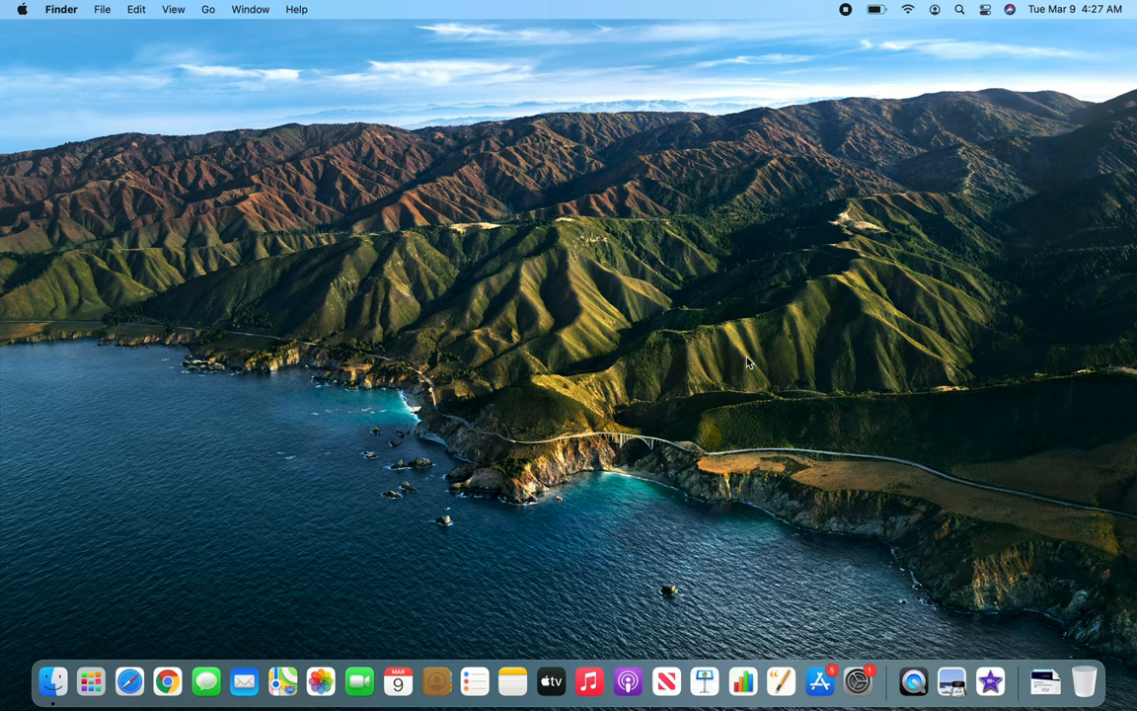
pyautogui.moveTo(593, 319)
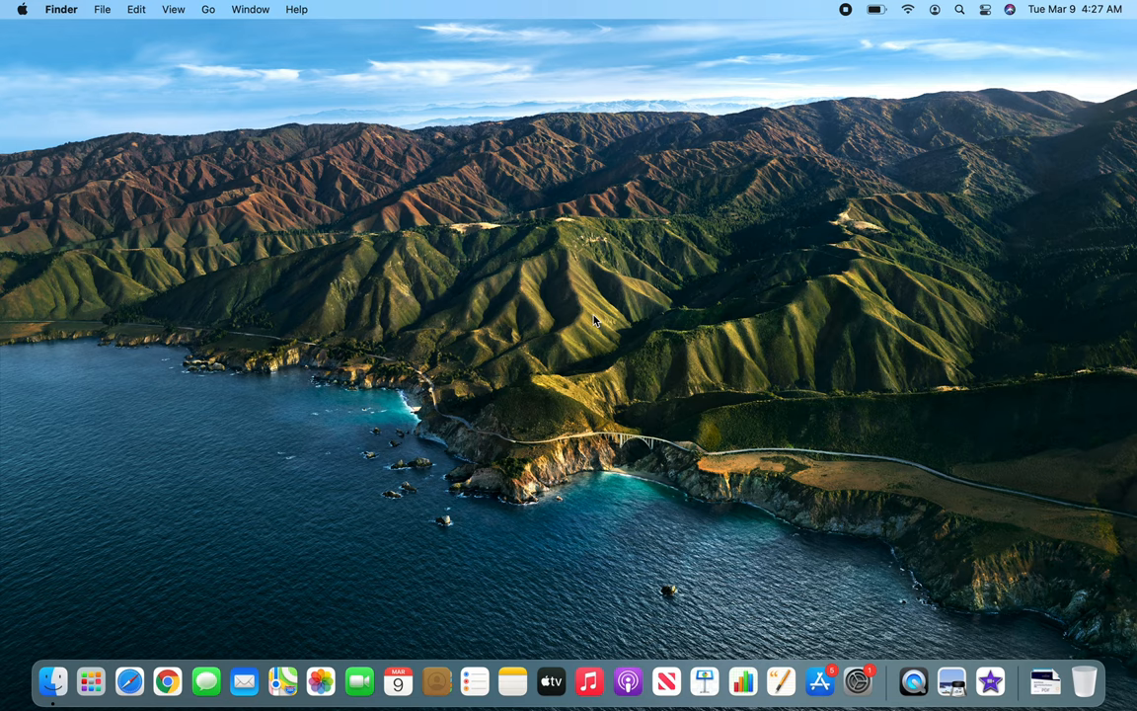
pyautogui.moveTo(291, 116)
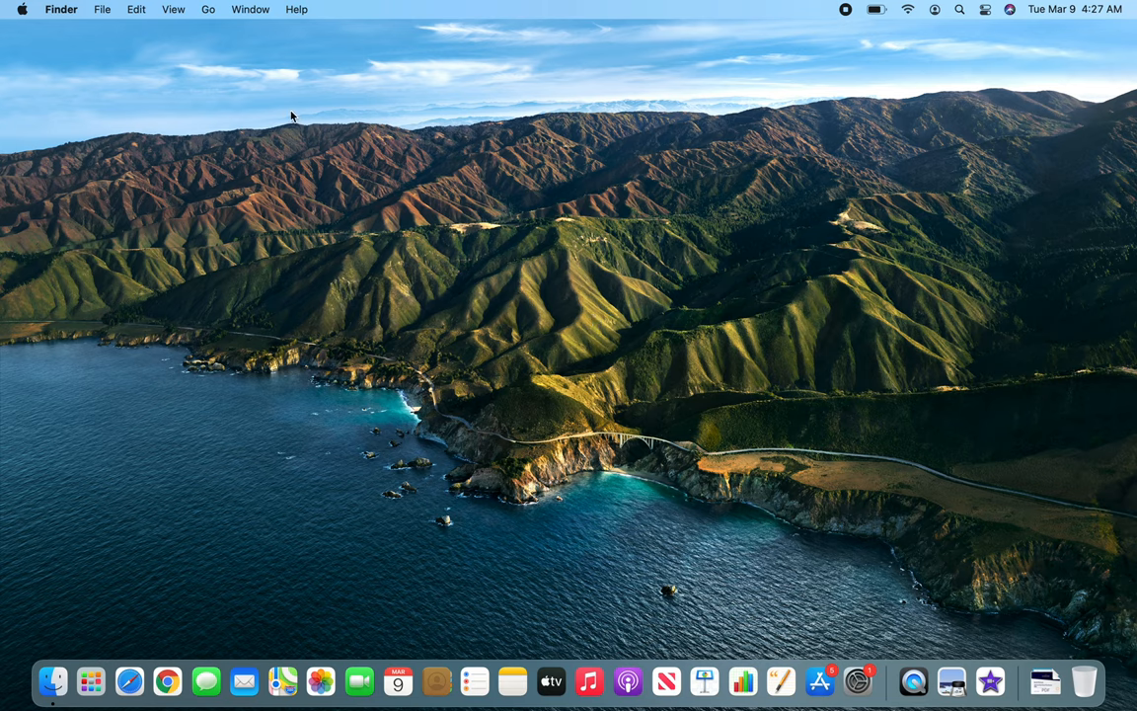
pyautogui.moveTo(588, 239)
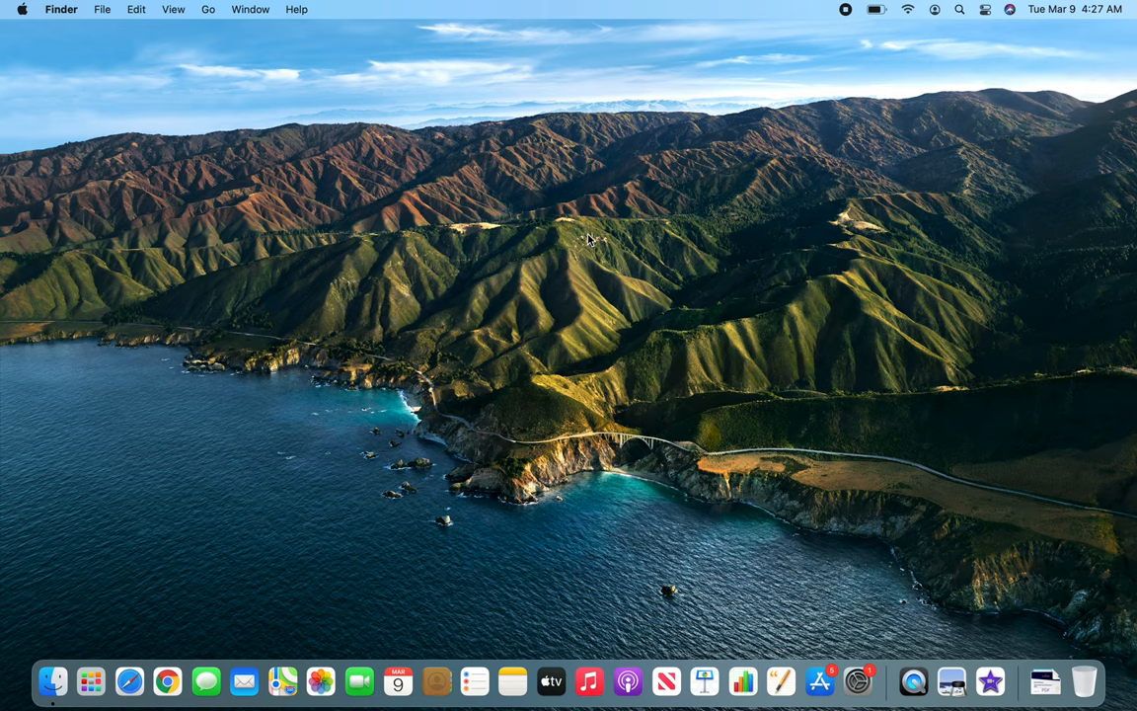
pyautogui.moveTo(477, 262)
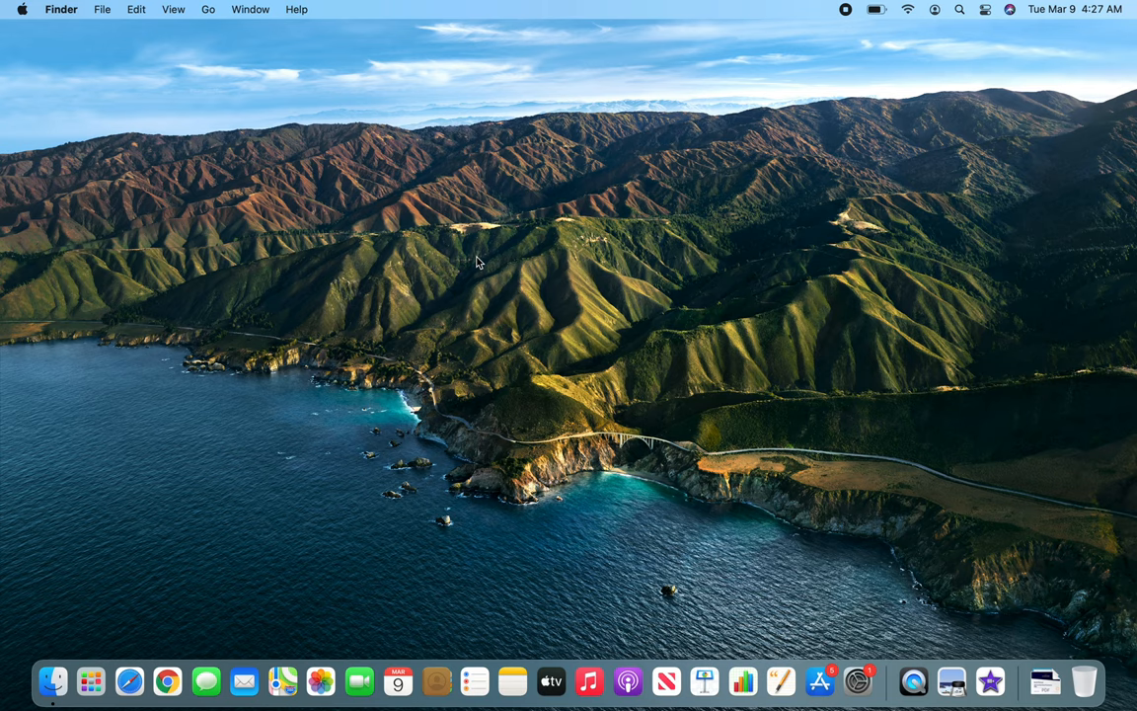
pyautogui.moveTo(468, 264)
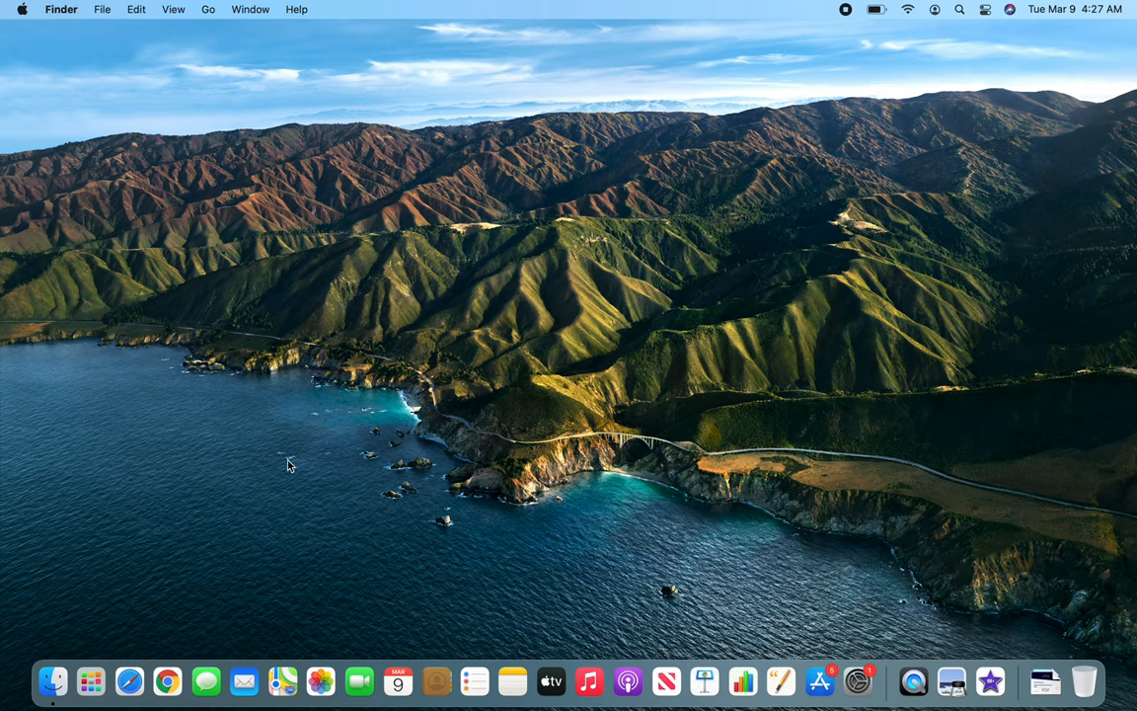
pyautogui.moveTo(811, 122)
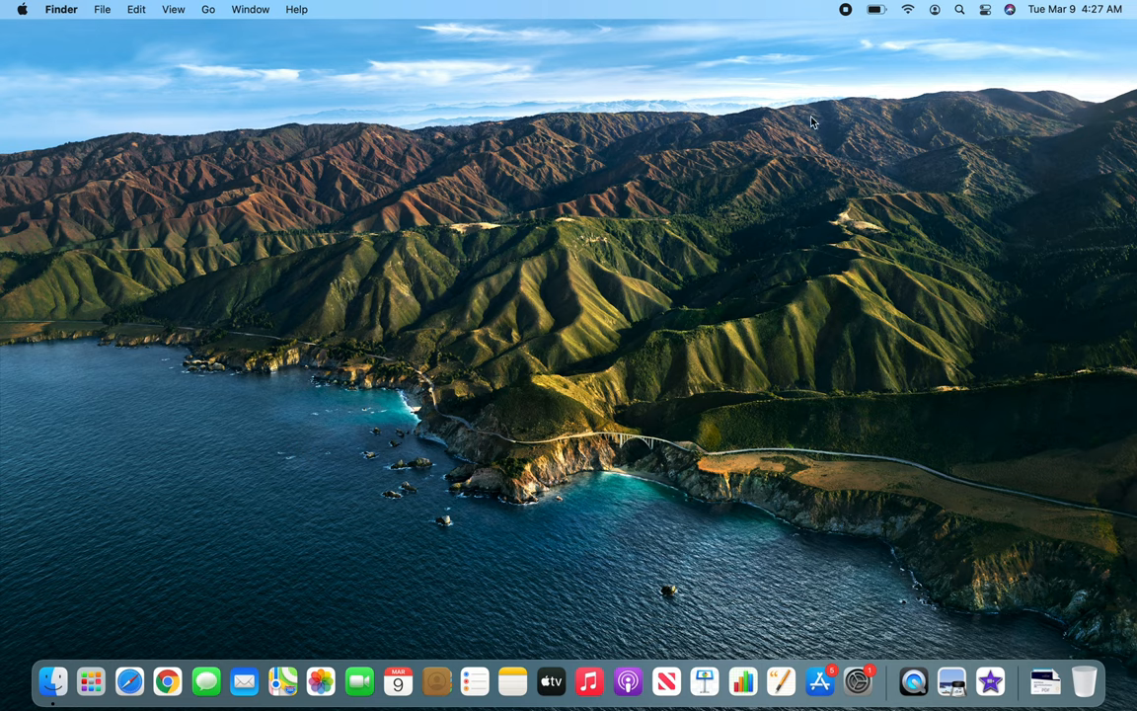
pyautogui.moveTo(166, 681)
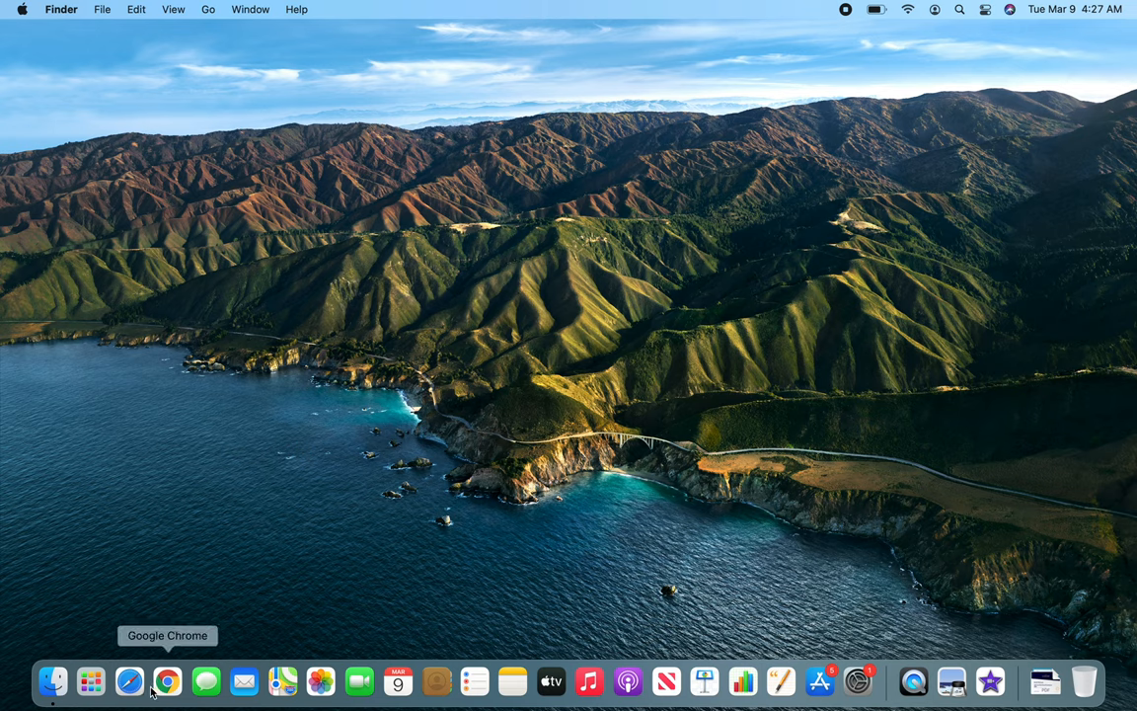
pyautogui.moveTo(264, 291)
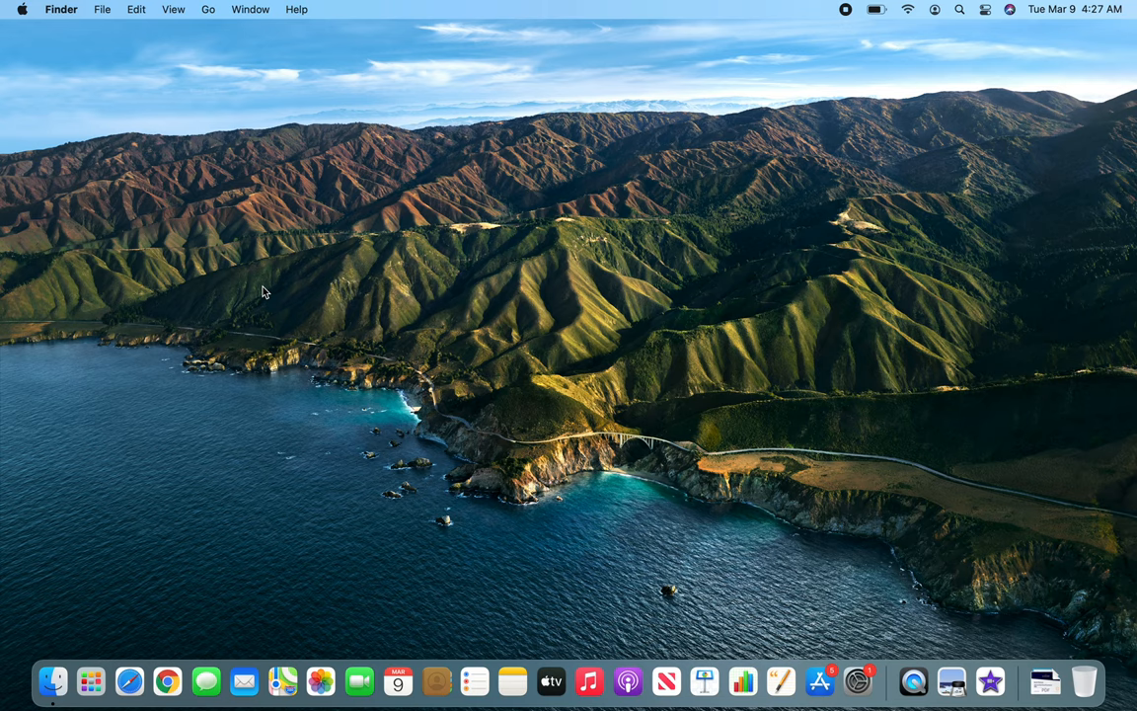
pyautogui.moveTo(299, 210)
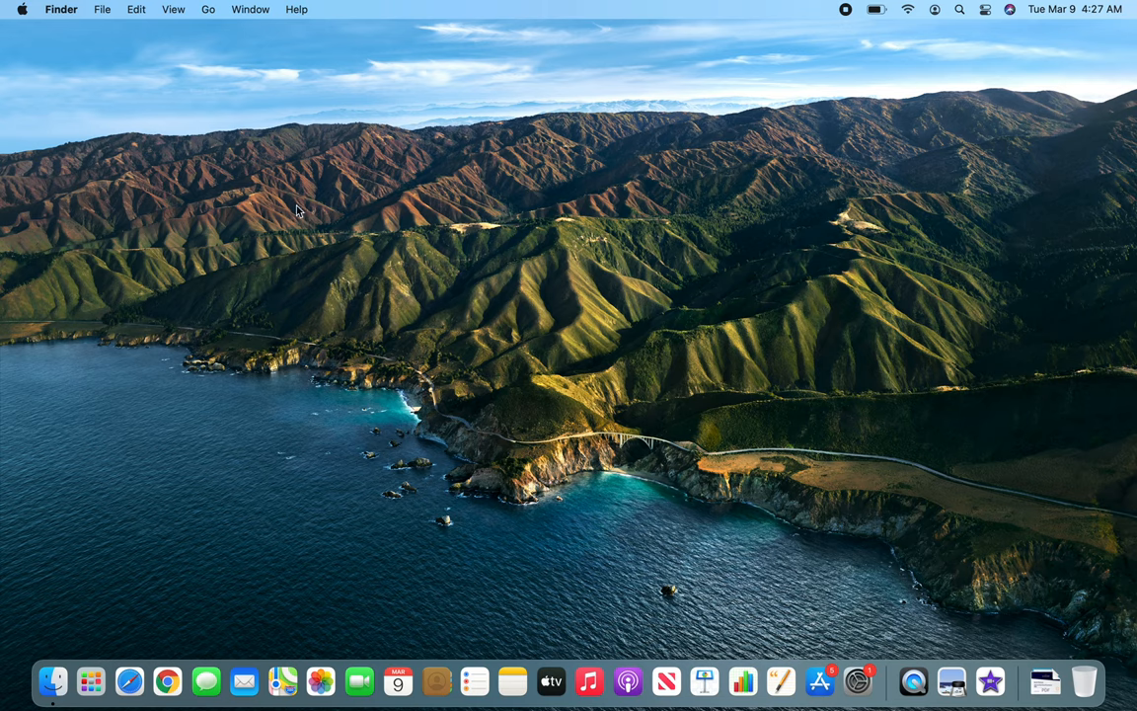
pyautogui.moveTo(51, 681)
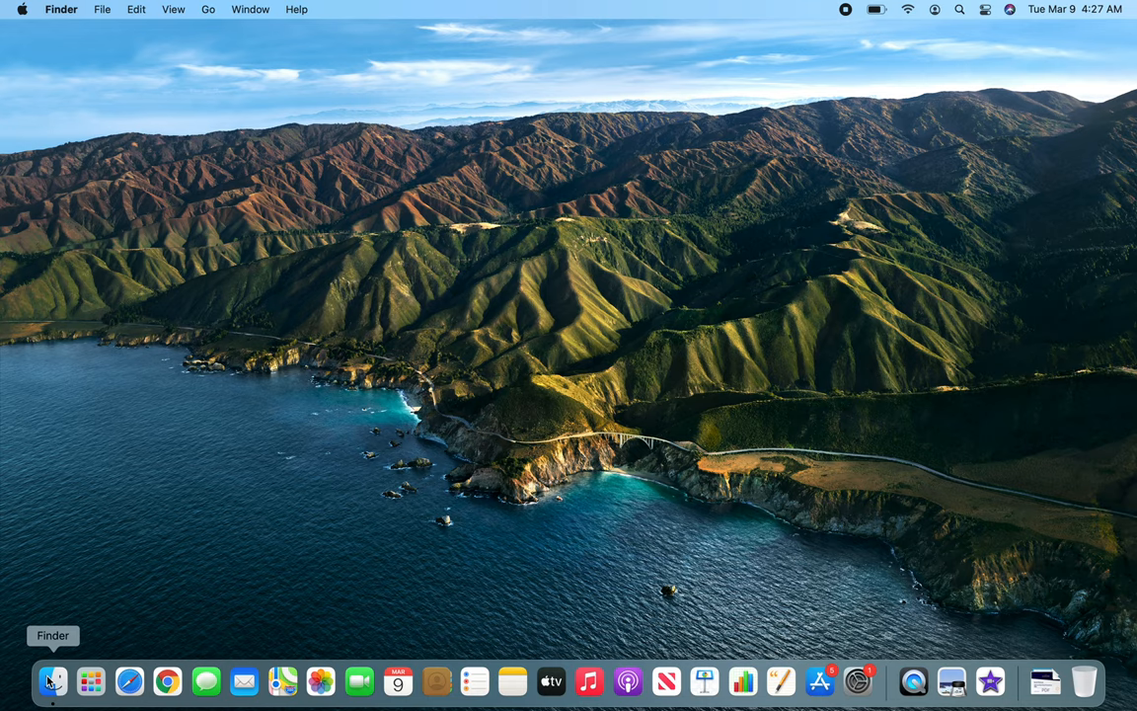
# - Bring up a Finder window on Recents from the Dock and switch it to full screen
pyautogui.click(52, 681)
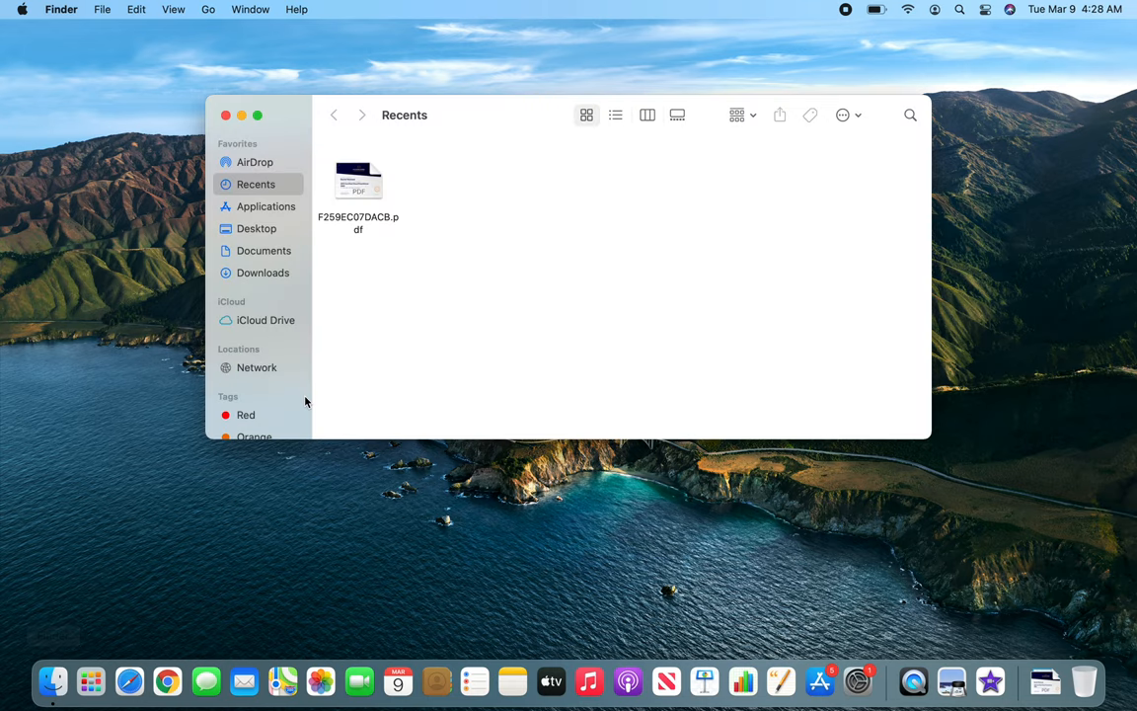
pyautogui.moveTo(489, 119)
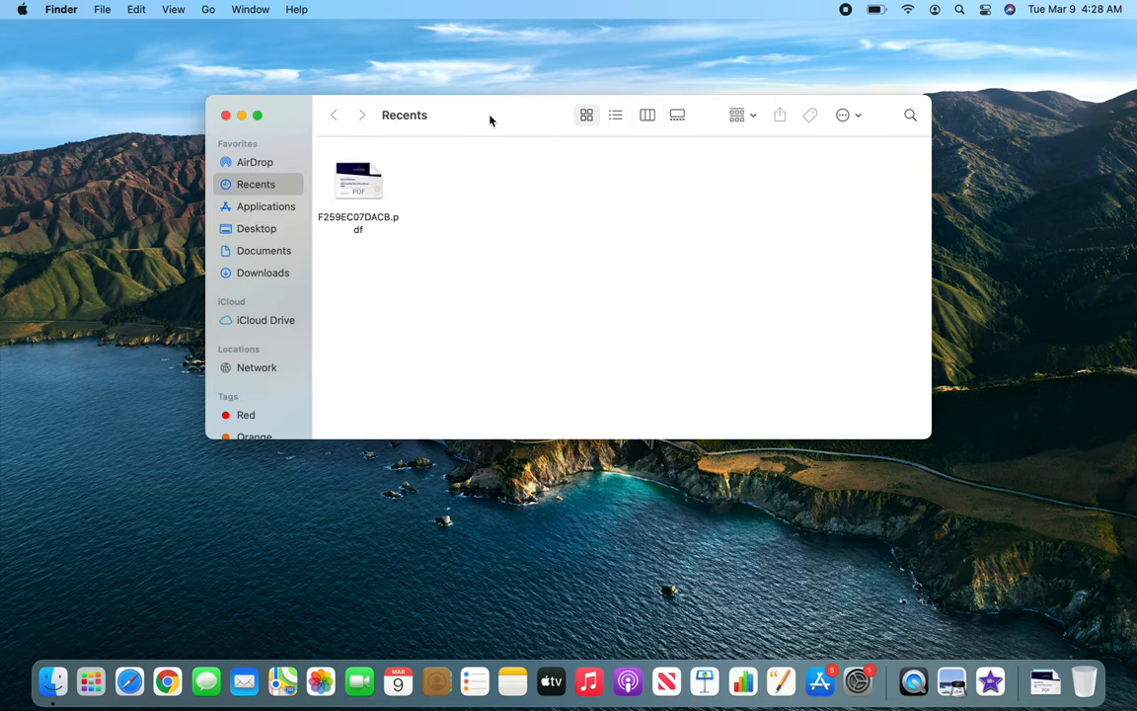
pyautogui.moveTo(439, 350)
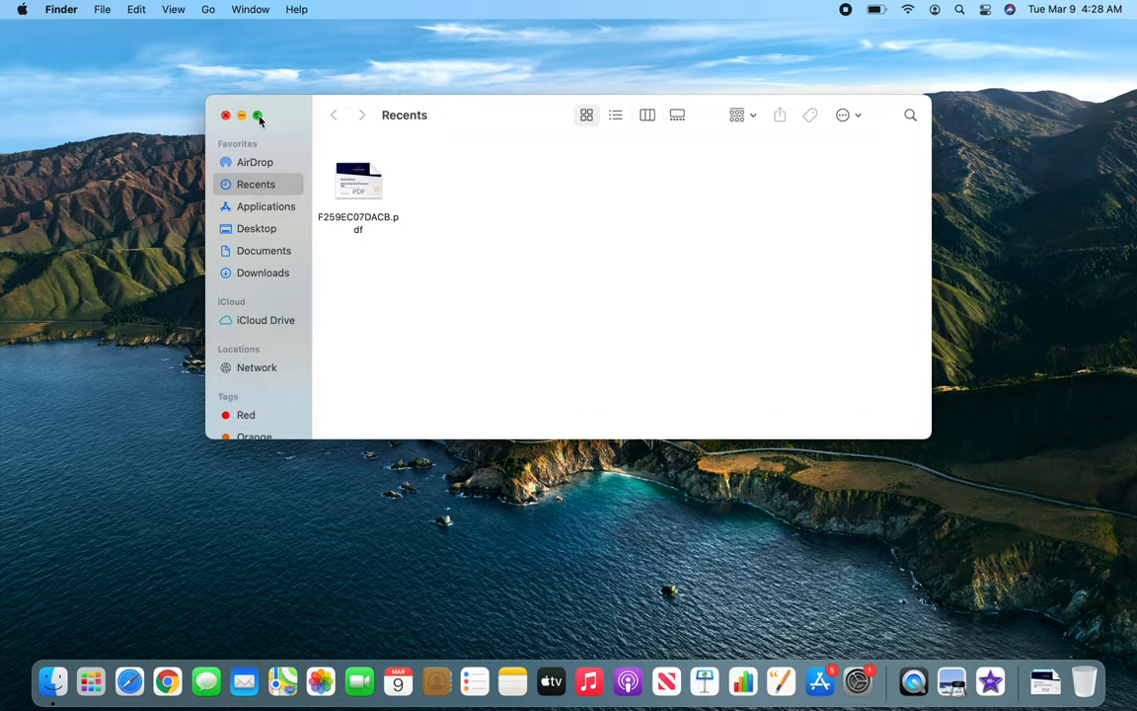
pyautogui.click(259, 115)
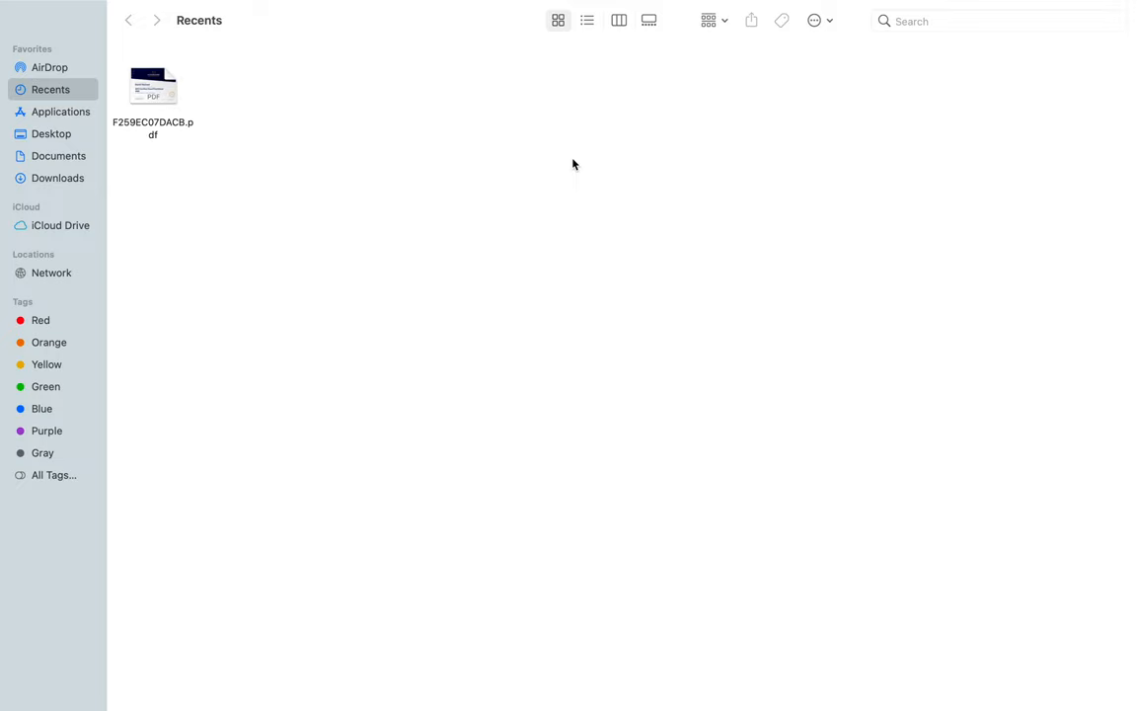
pyautogui.moveTo(583, 132)
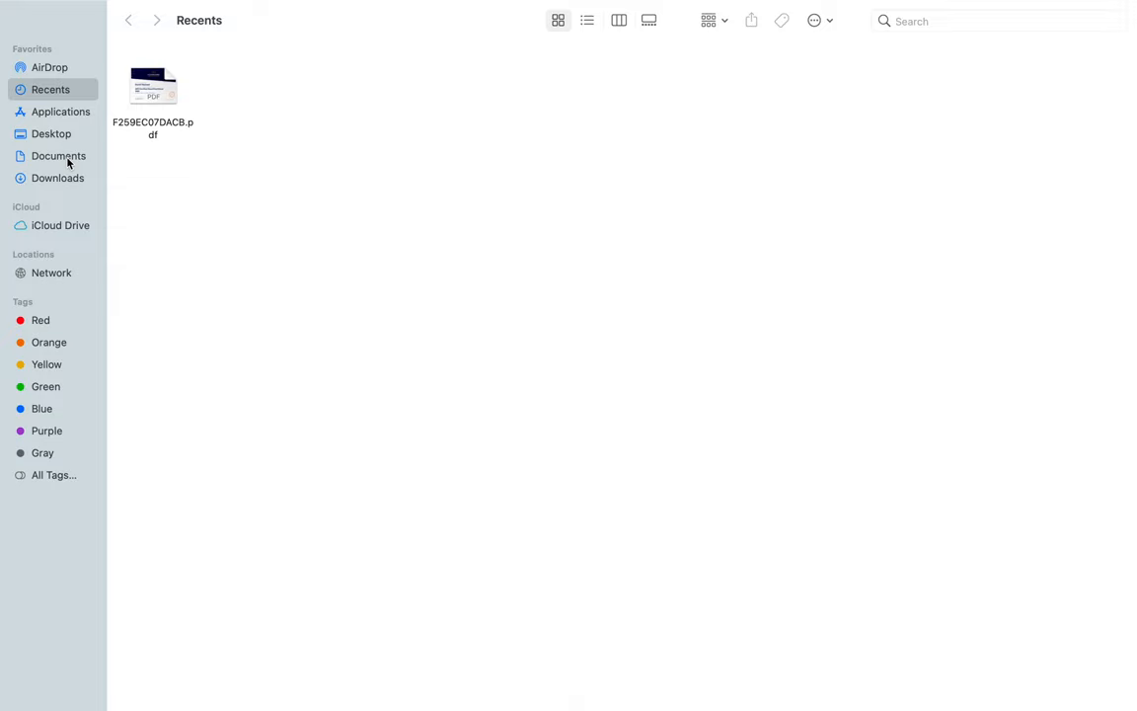
# - Browse Documents and Desktop in the sidebar, then settle on Downloads with its PDF and .pem file
pyautogui.click(58, 155)
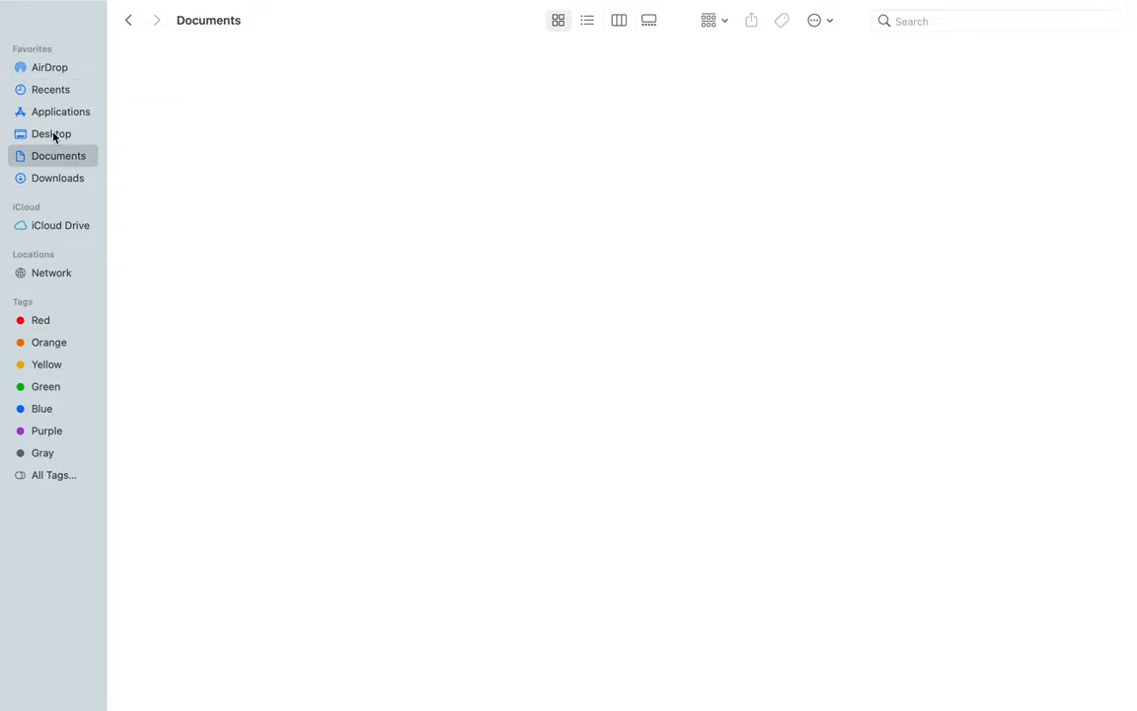
pyautogui.click(50, 133)
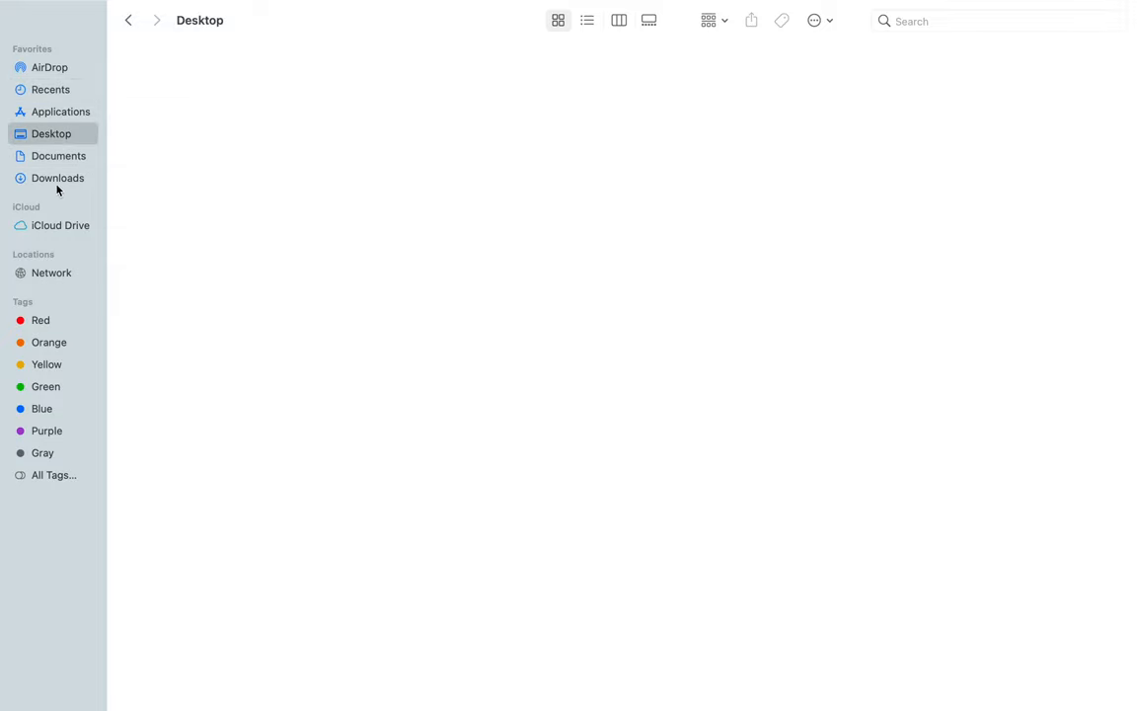
pyautogui.click(57, 178)
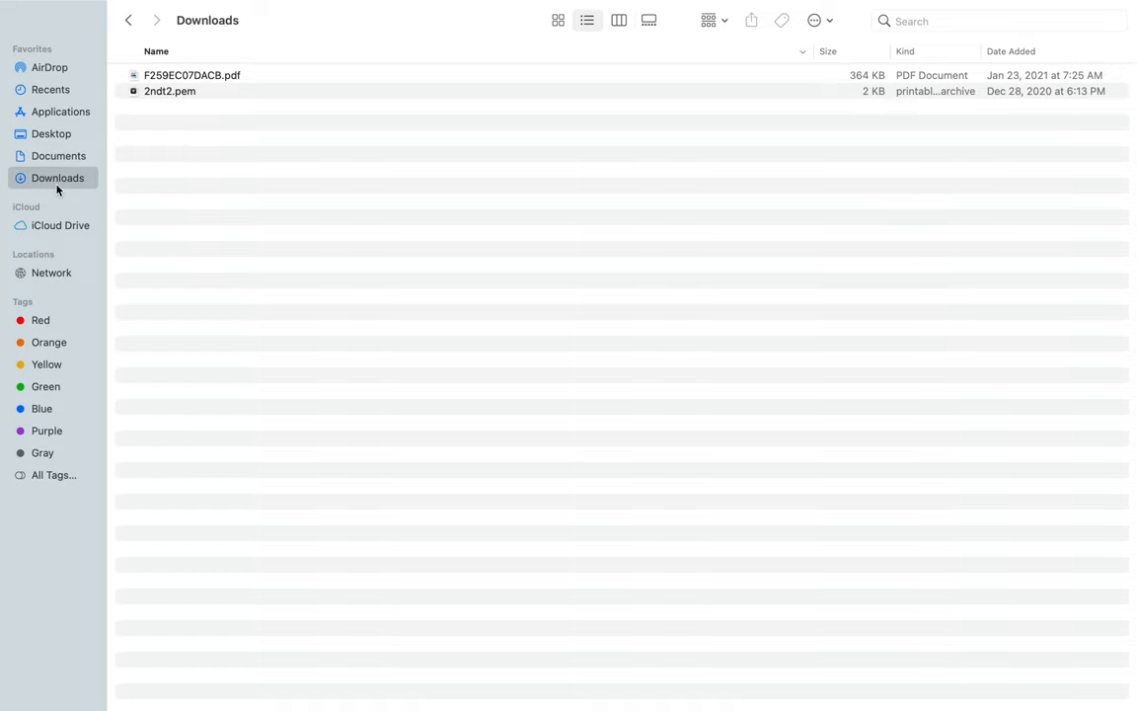
pyautogui.moveTo(78, 295)
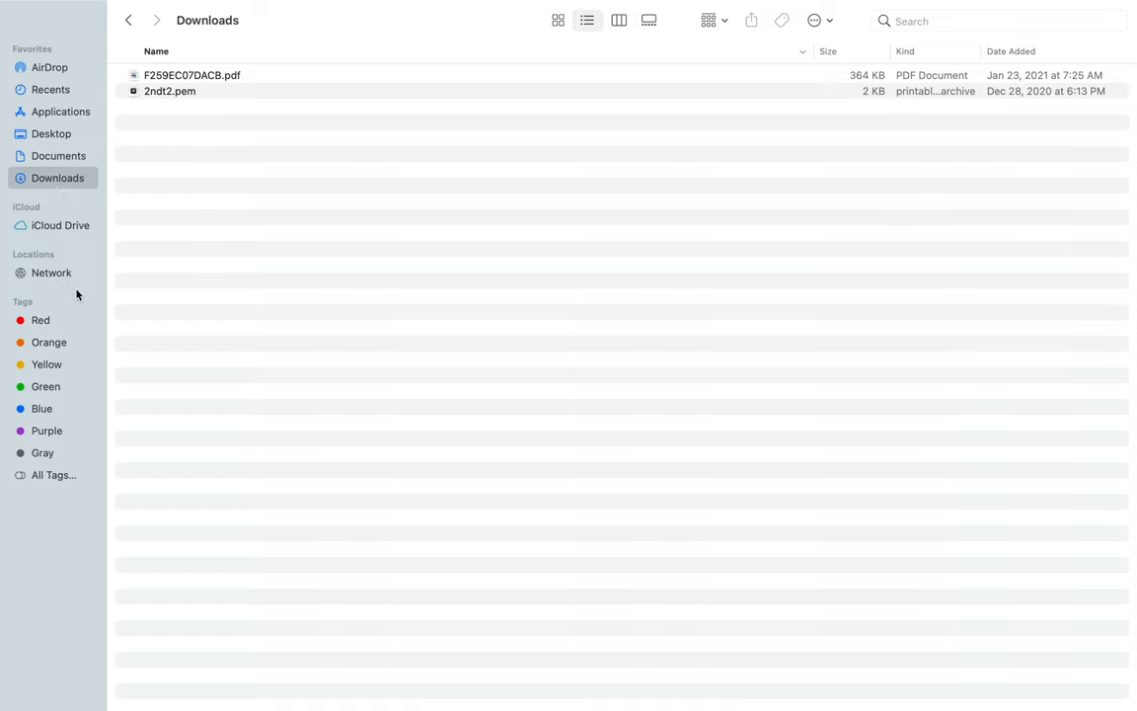
pyautogui.moveTo(264, 48)
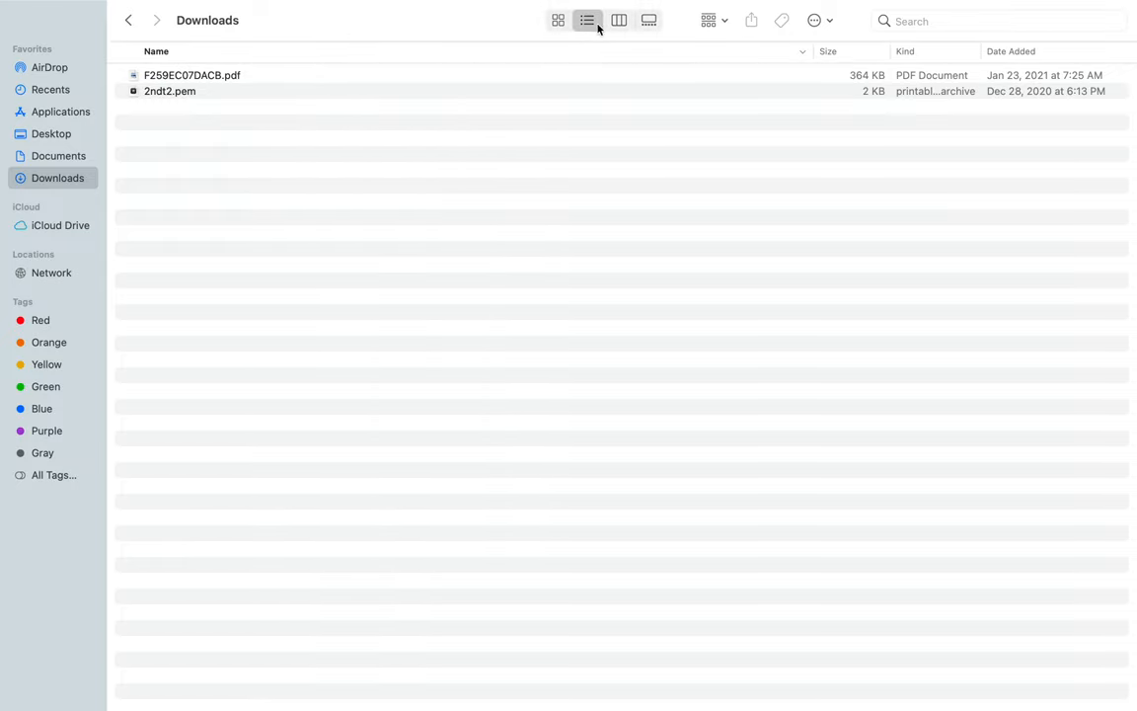
pyautogui.moveTo(634, 20)
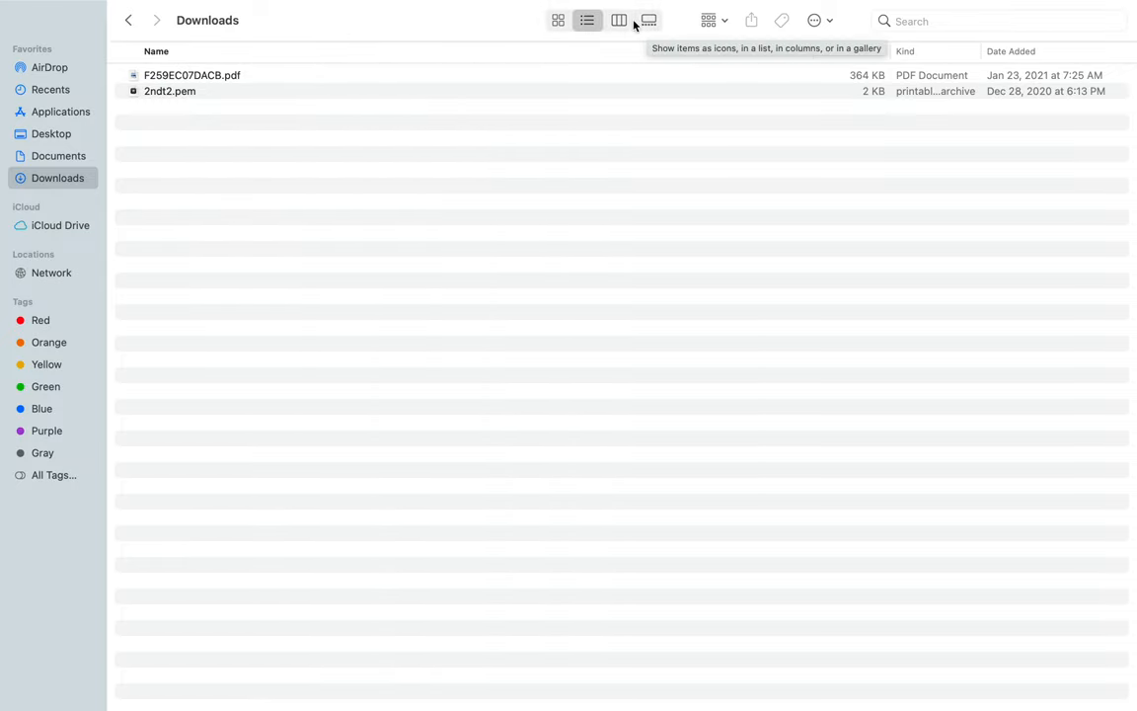
# - Cycle Downloads through icon, column and gallery views, ending on a preview of 2ndt2.pem
pyautogui.click(558, 20)
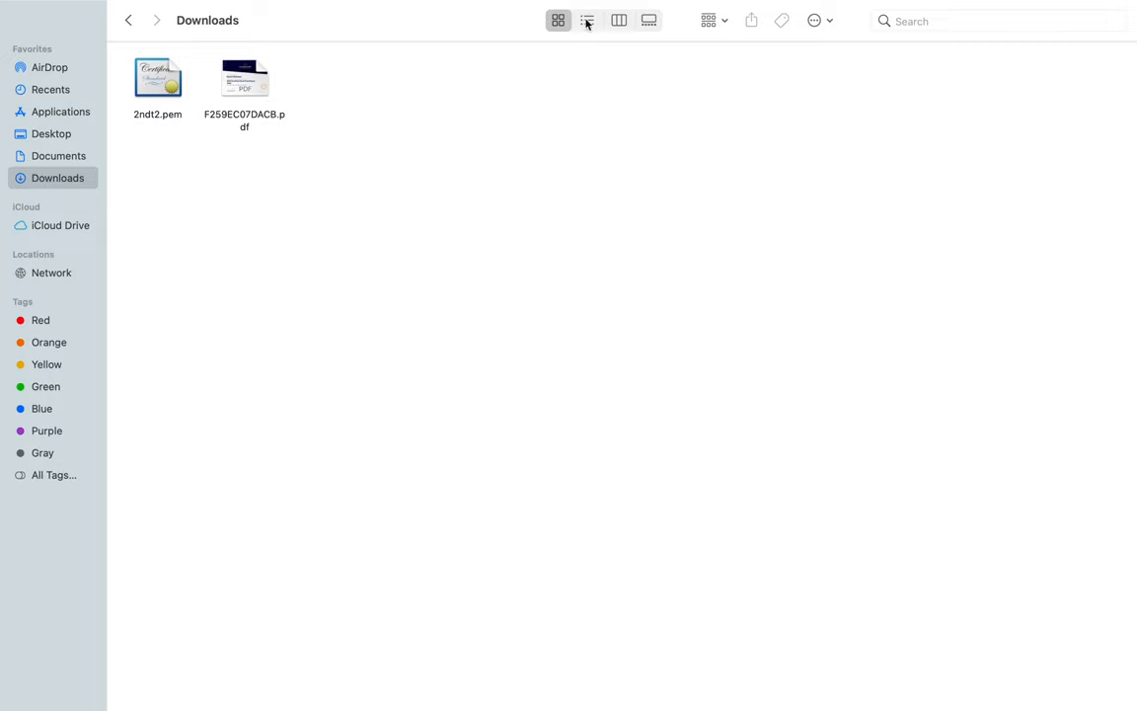
pyautogui.click(619, 20)
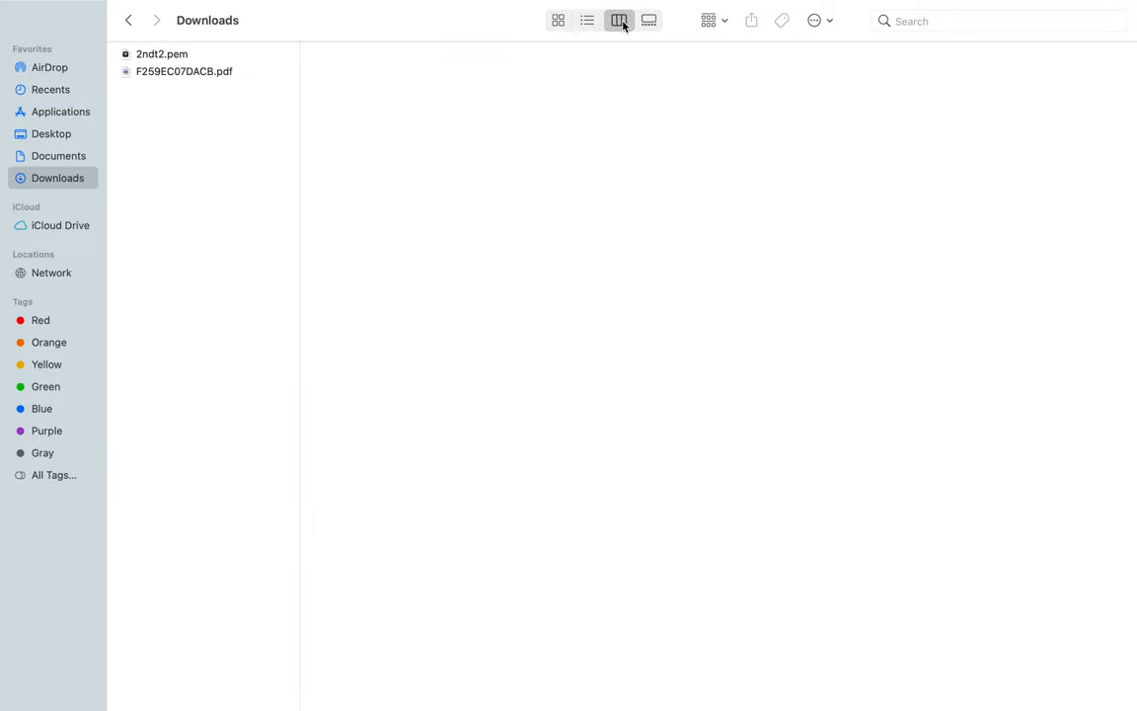
pyautogui.click(649, 19)
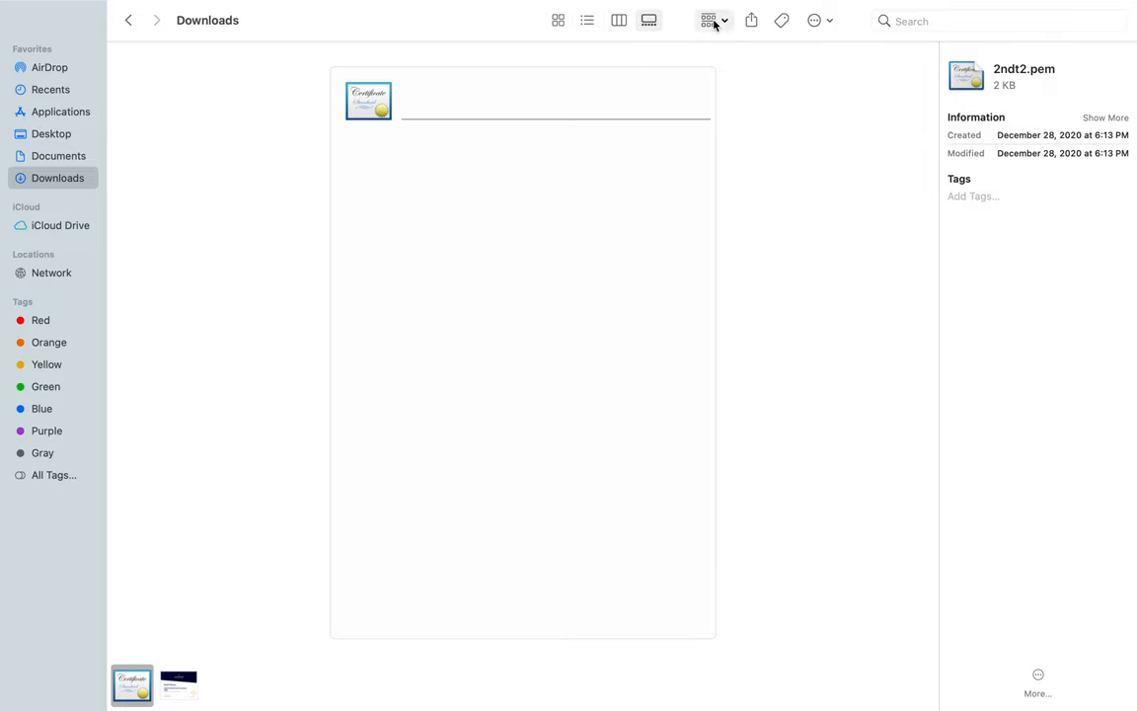
pyautogui.click(709, 20)
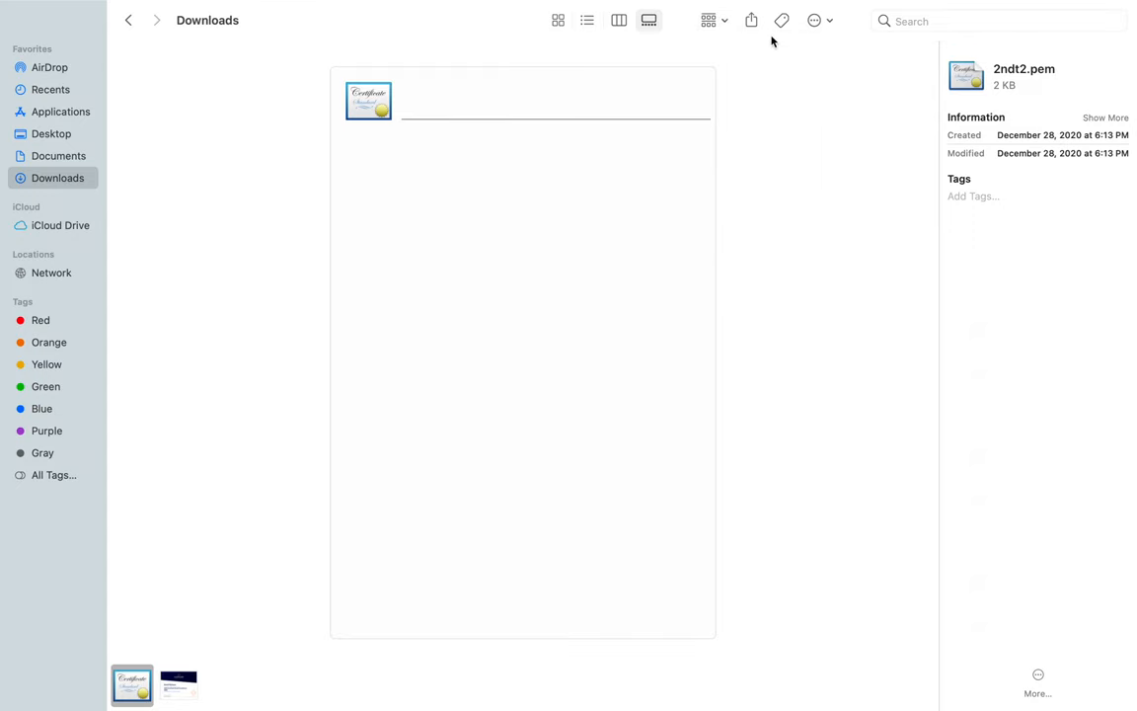
# - Review the share options for 2ndt2.pem, then bring up its toolbar action menu
pyautogui.click(751, 20)
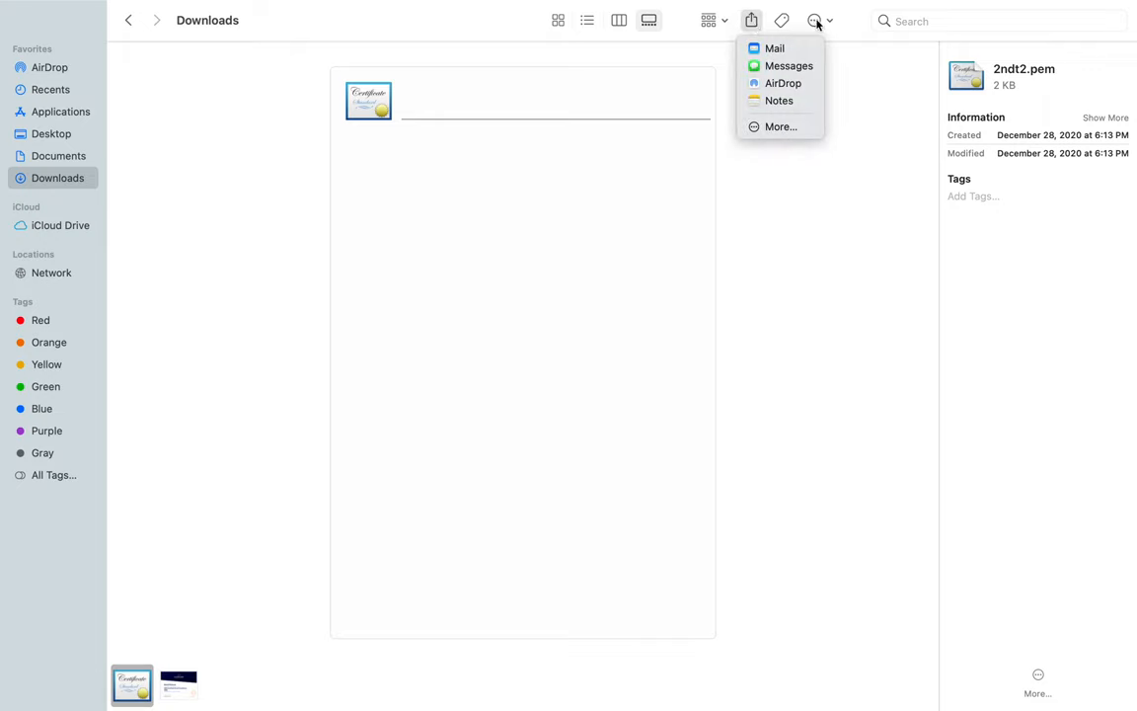
pyautogui.moveTo(779, 99)
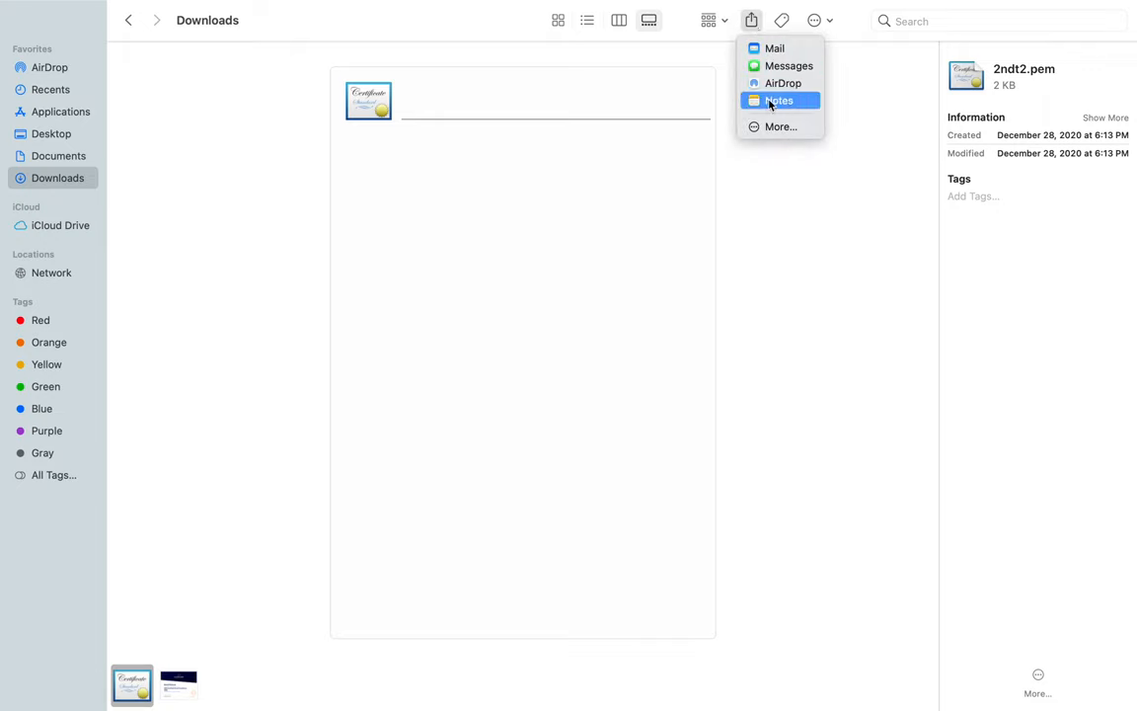
pyautogui.moveTo(788, 65)
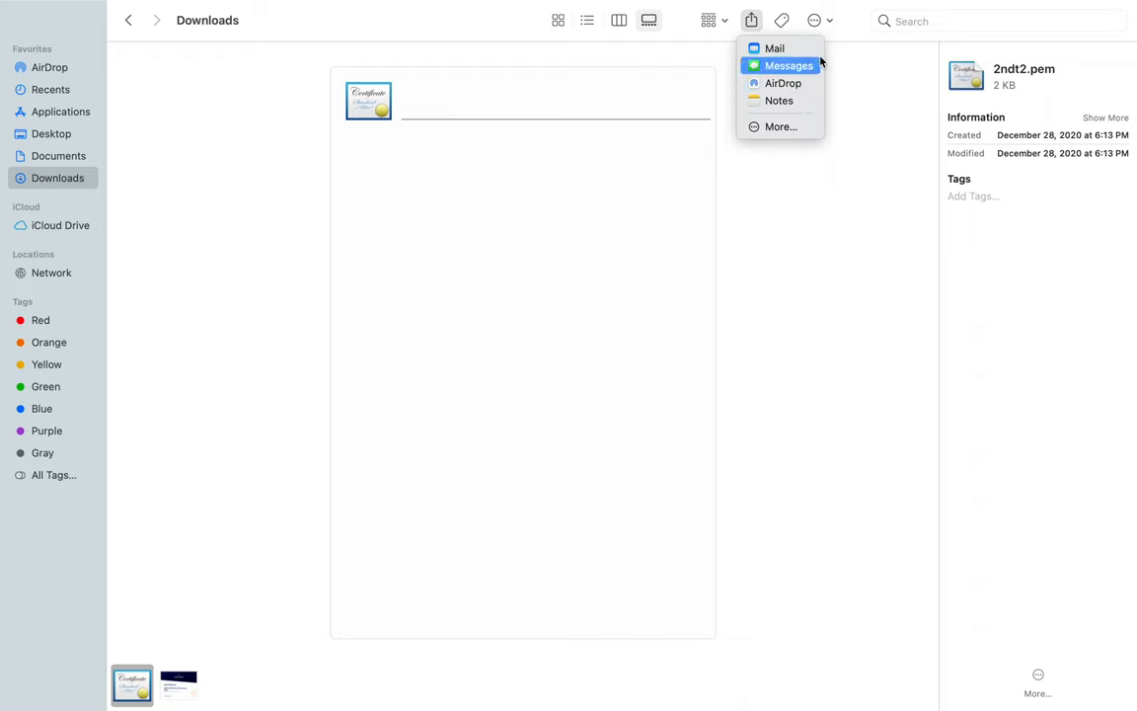
pyautogui.click(814, 19)
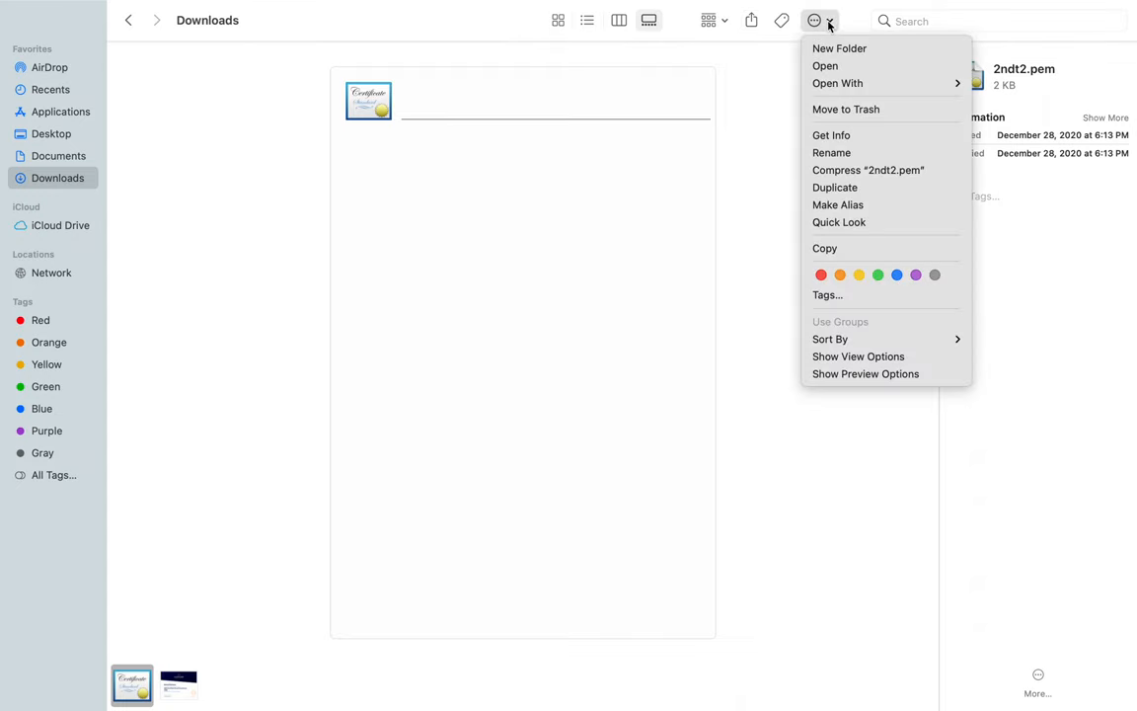
pyautogui.moveTo(851, 153)
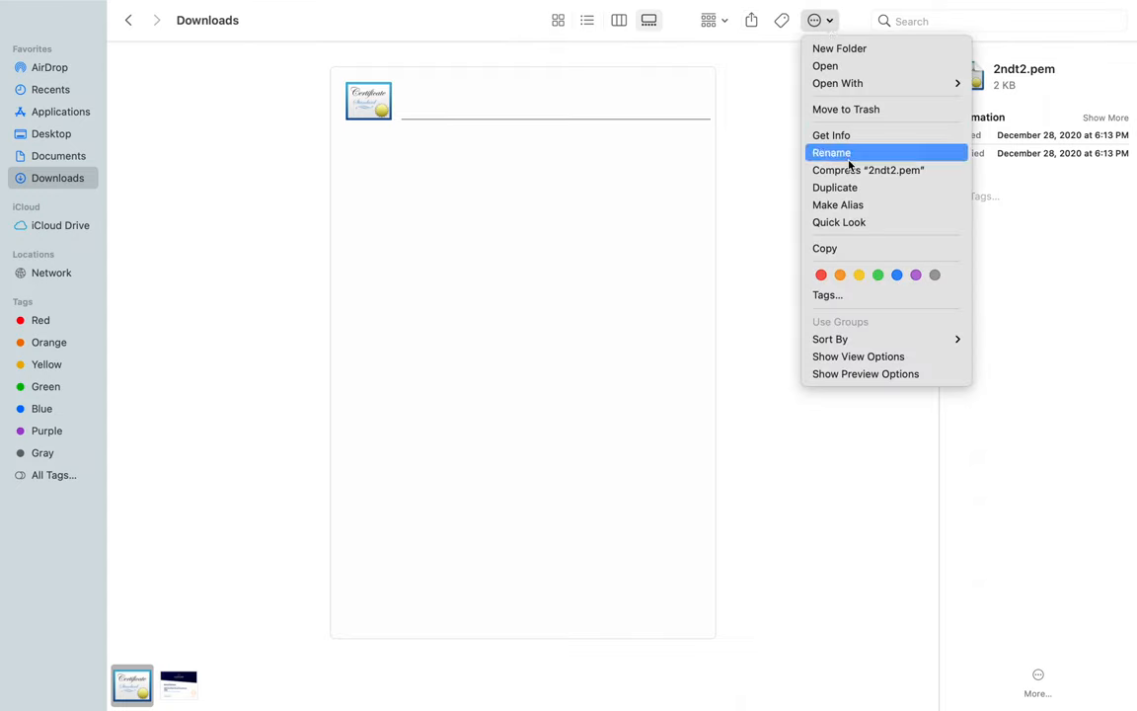
pyautogui.moveTo(856, 170)
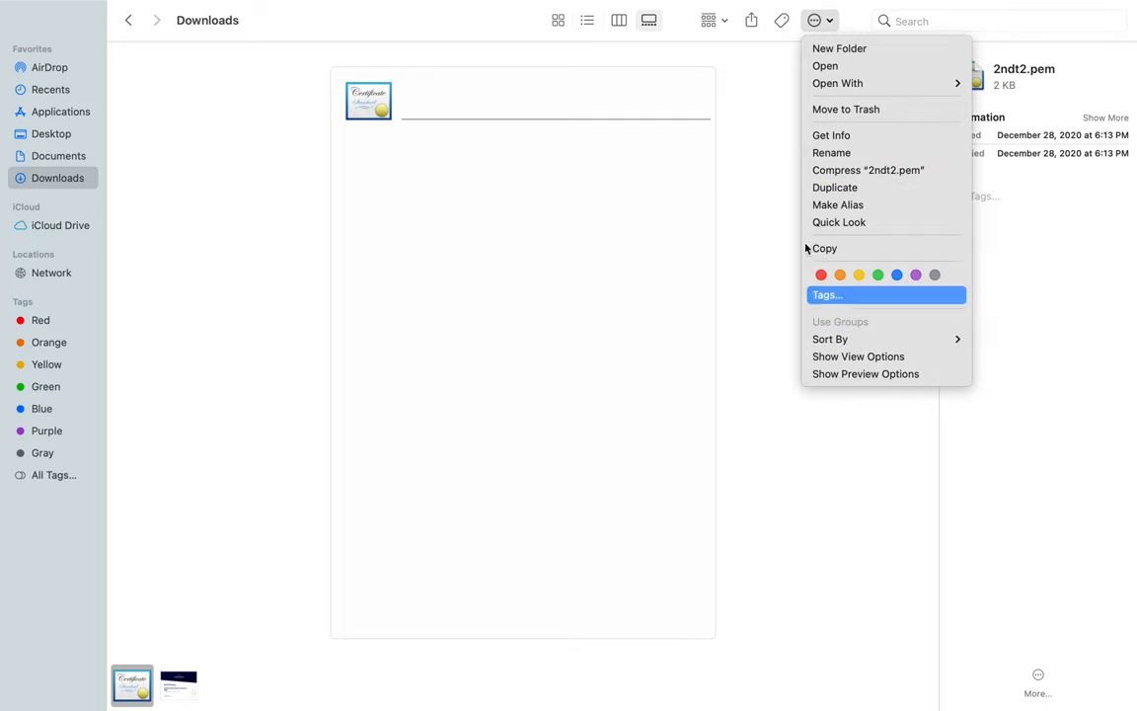
pyautogui.moveTo(718, 32)
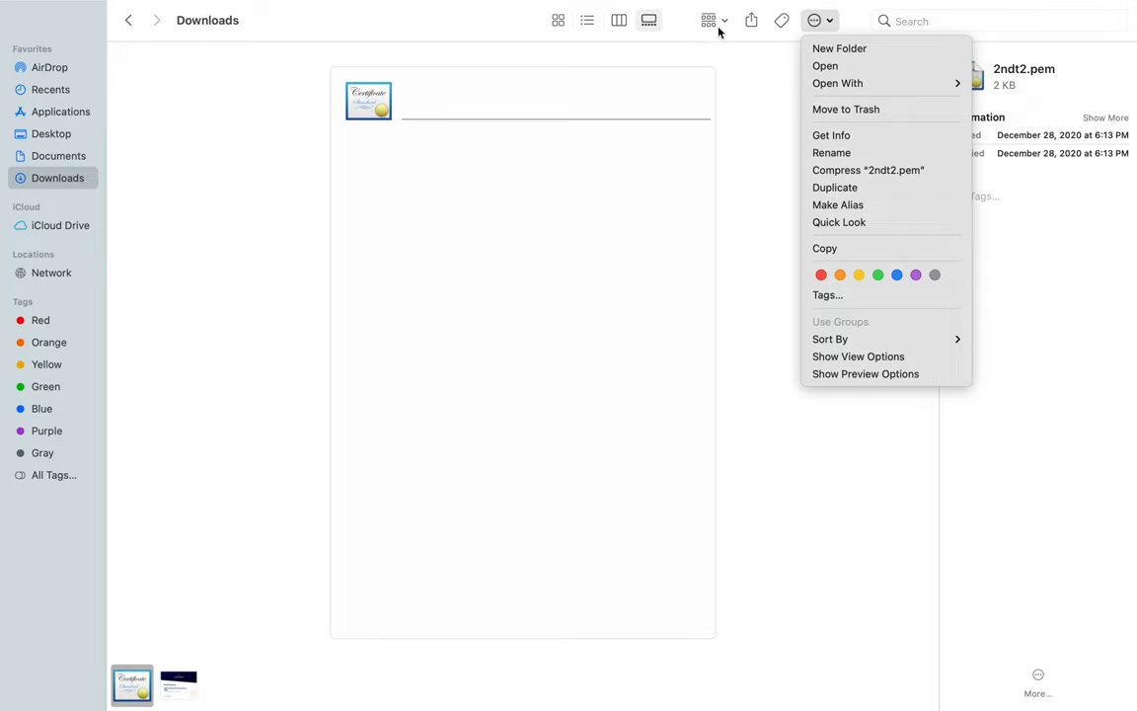
pyautogui.moveTo(444, 26)
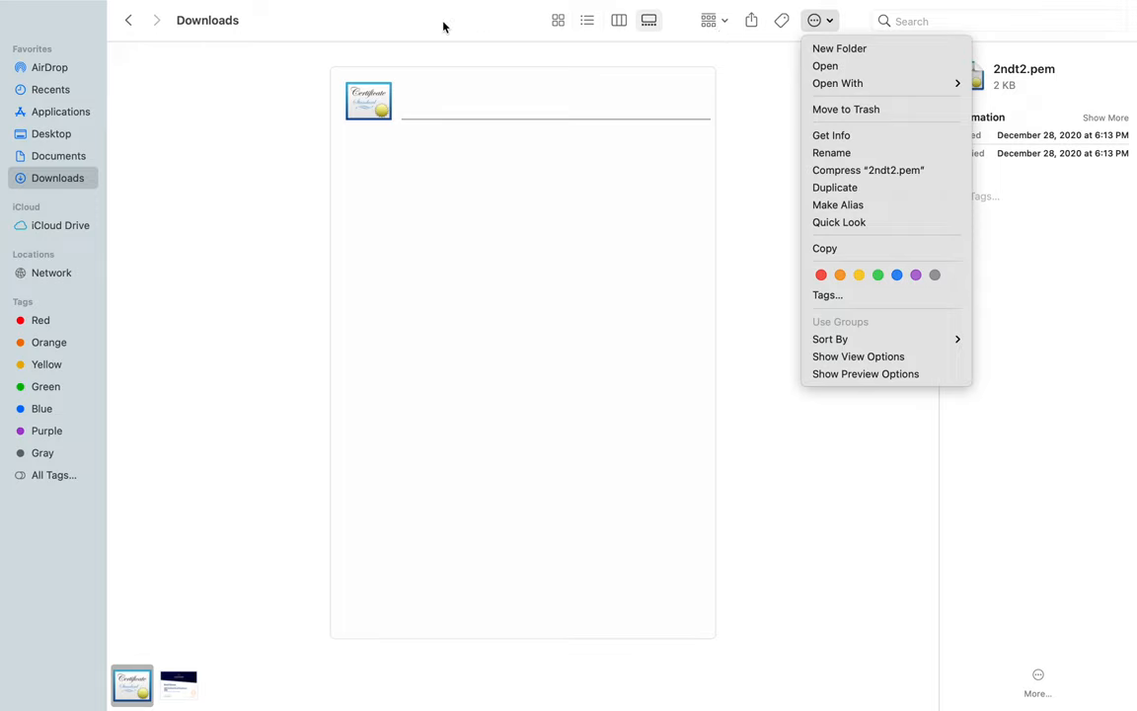
pyautogui.moveTo(866, 356)
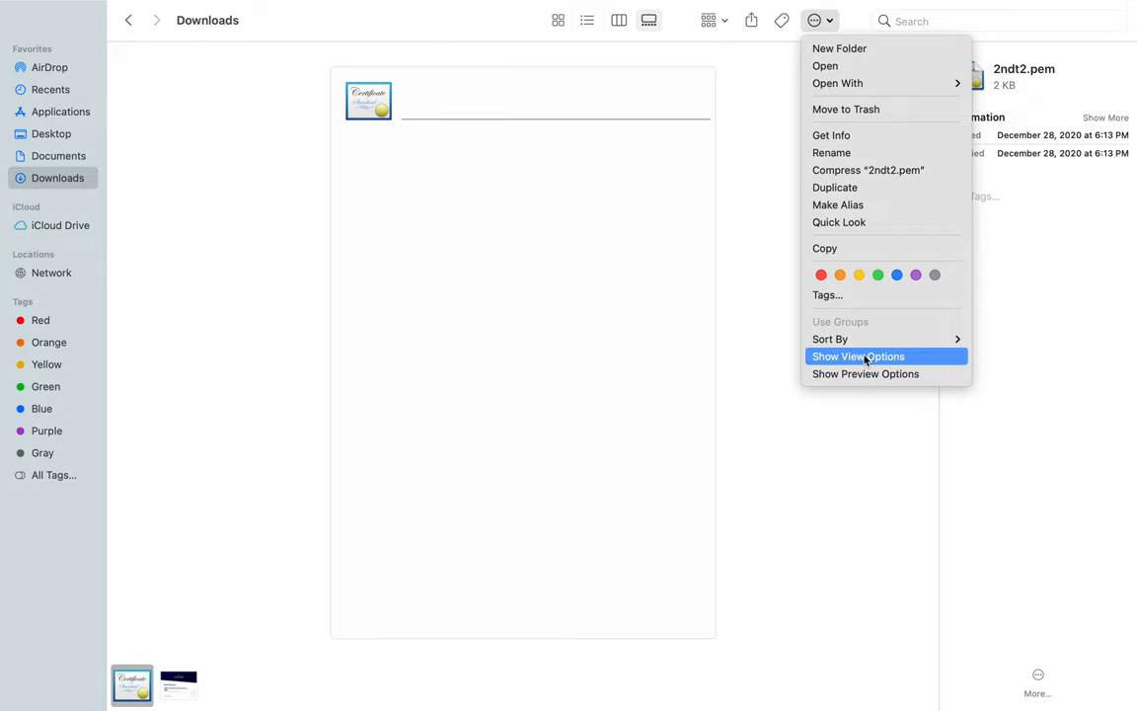
# - Show the view options panel for the Downloads gallery
pyautogui.click(857, 355)
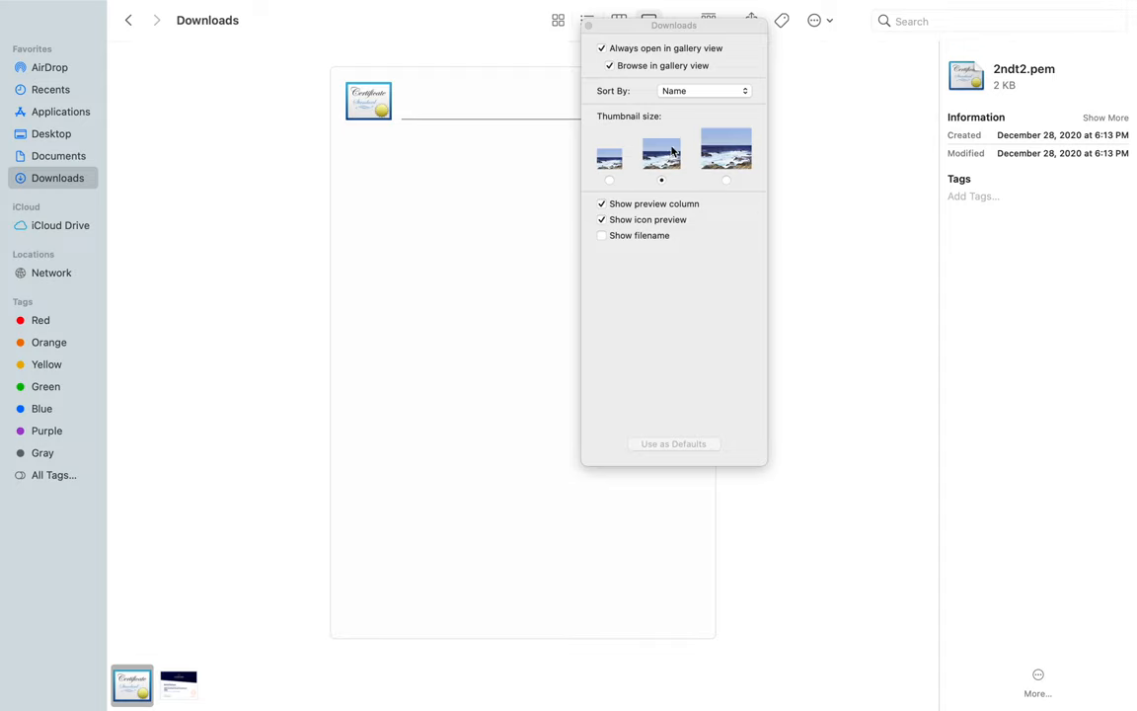
pyautogui.moveTo(658, 58)
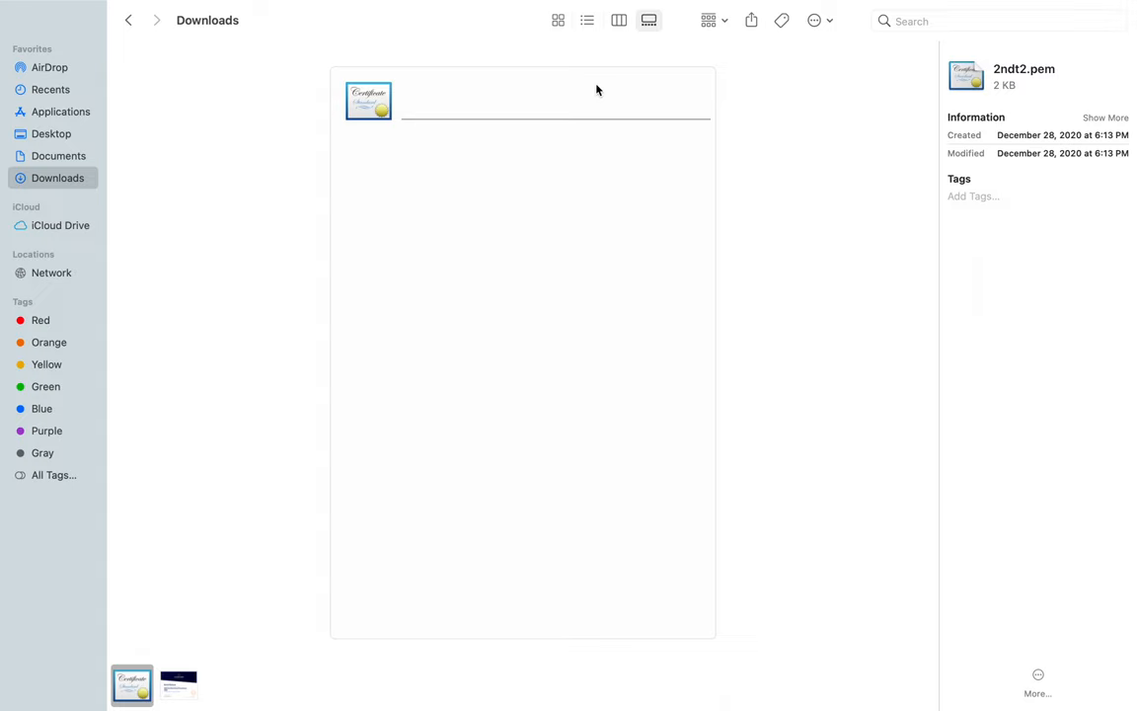
pyautogui.moveTo(604, 45)
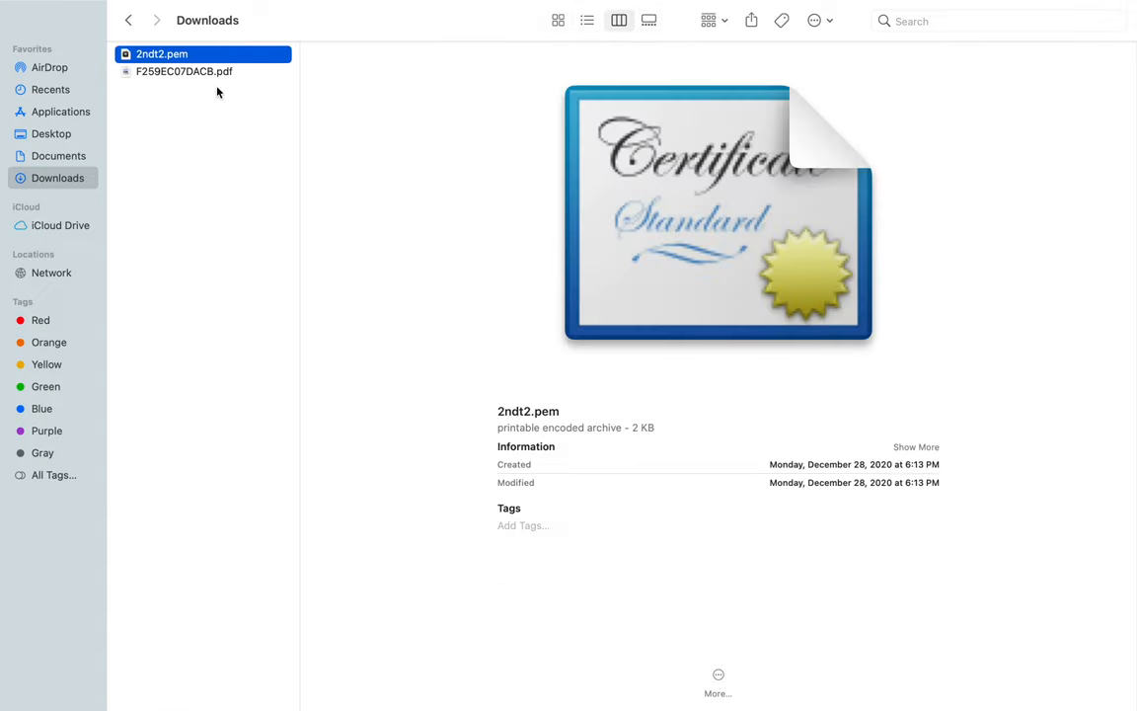
pyautogui.moveTo(538, 145)
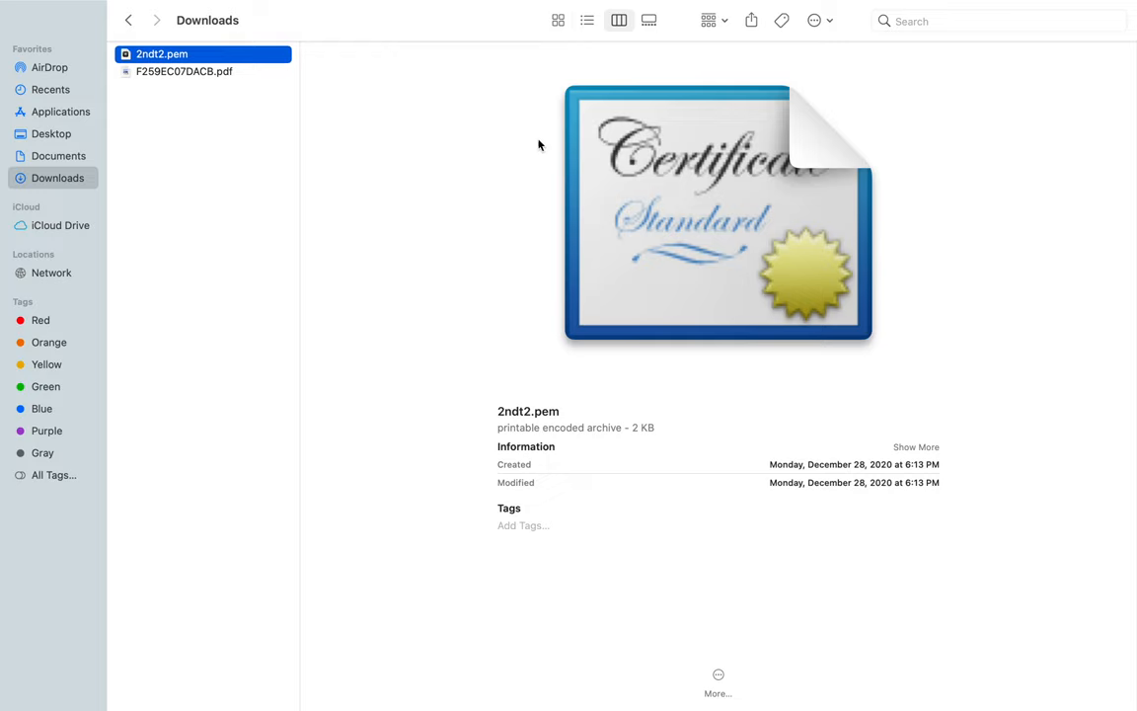
pyautogui.moveTo(946, 104)
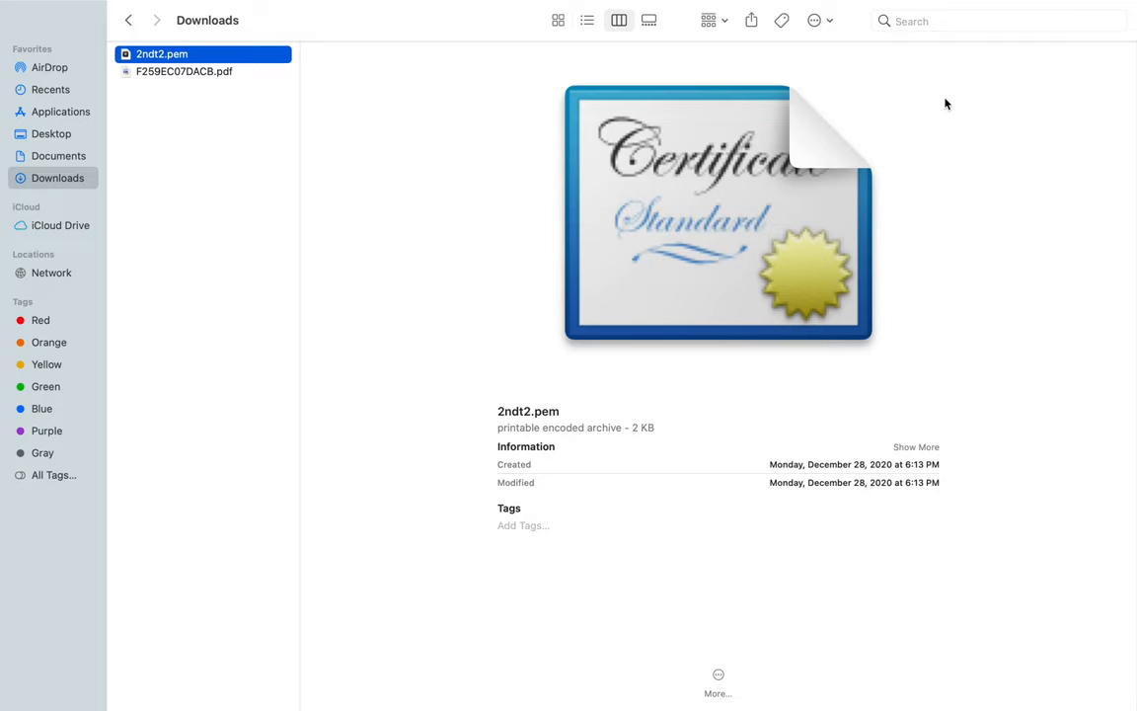
pyautogui.moveTo(617, 35)
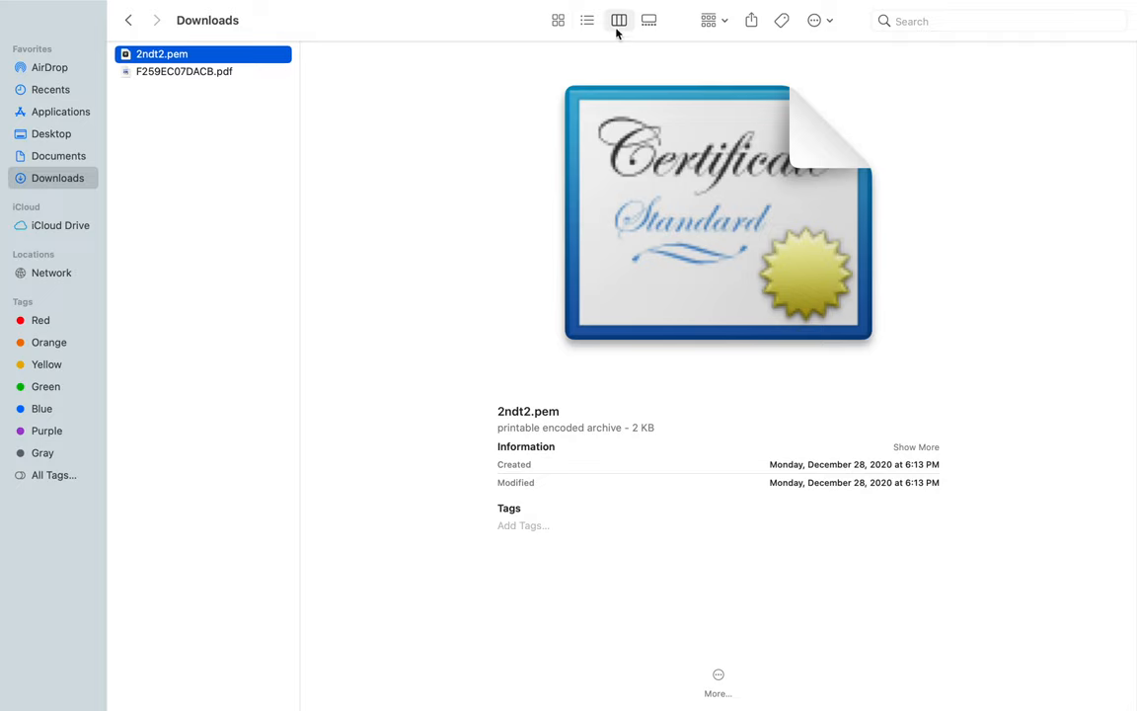
pyautogui.moveTo(485, 194)
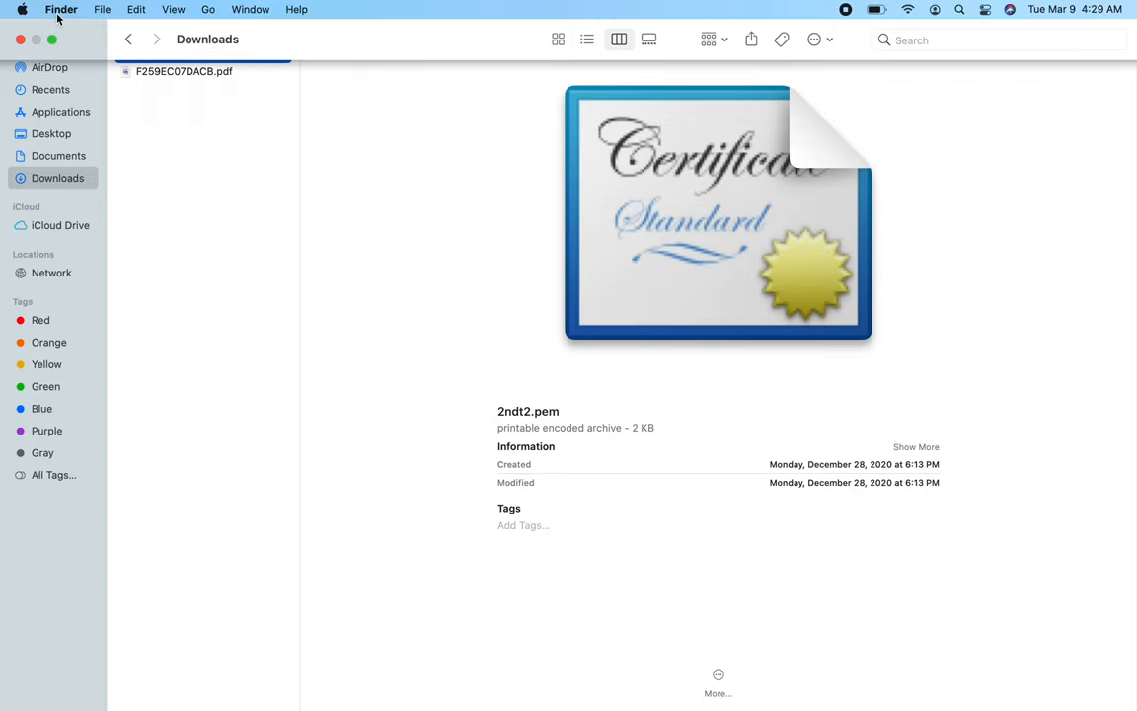
# - In Finder Preferences > General, tick Hard disks to show on the desktop, then close the window
pyautogui.click(60, 9)
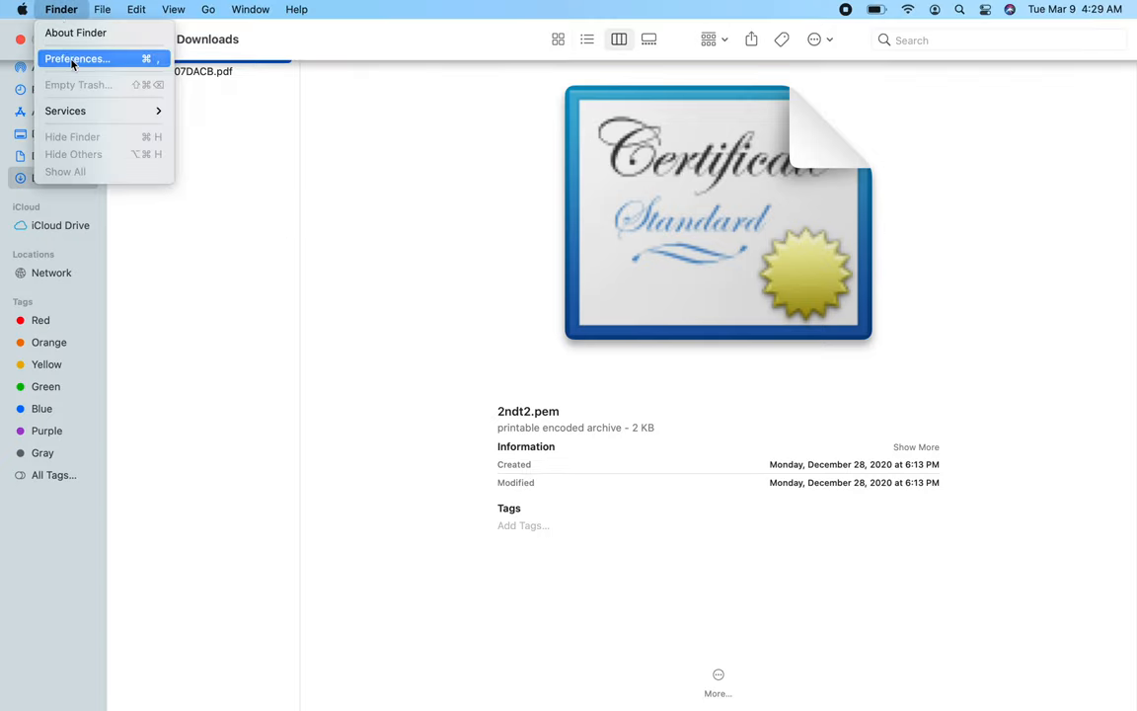
pyautogui.click(76, 58)
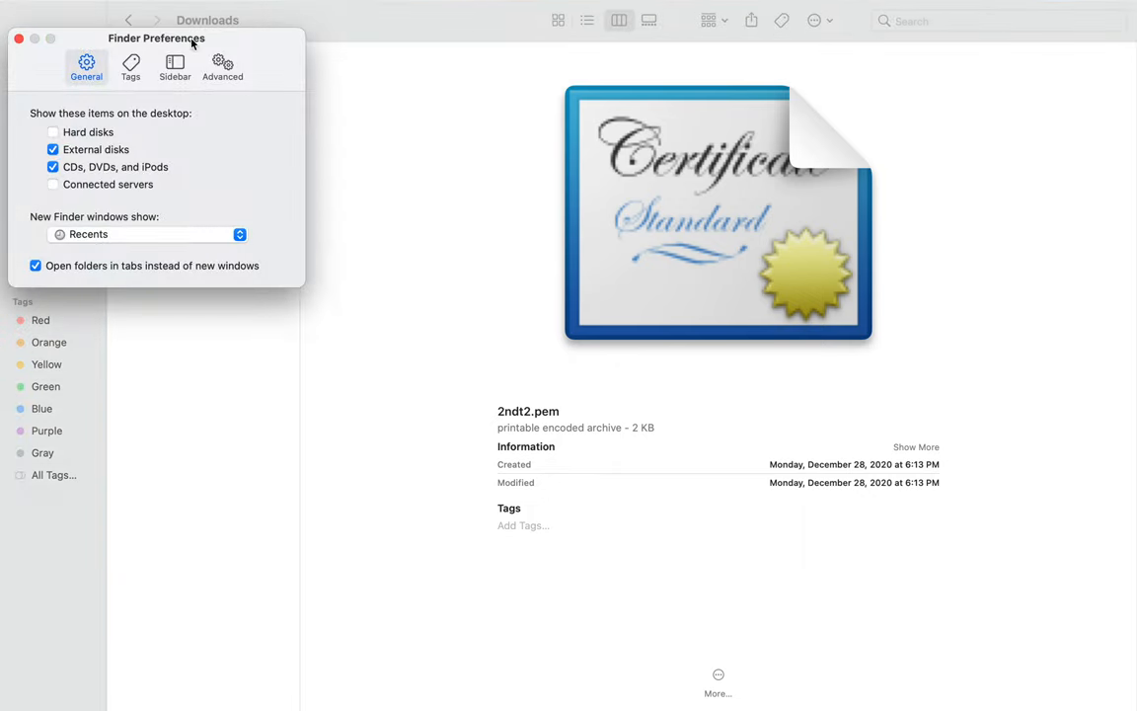
pyautogui.click(53, 132)
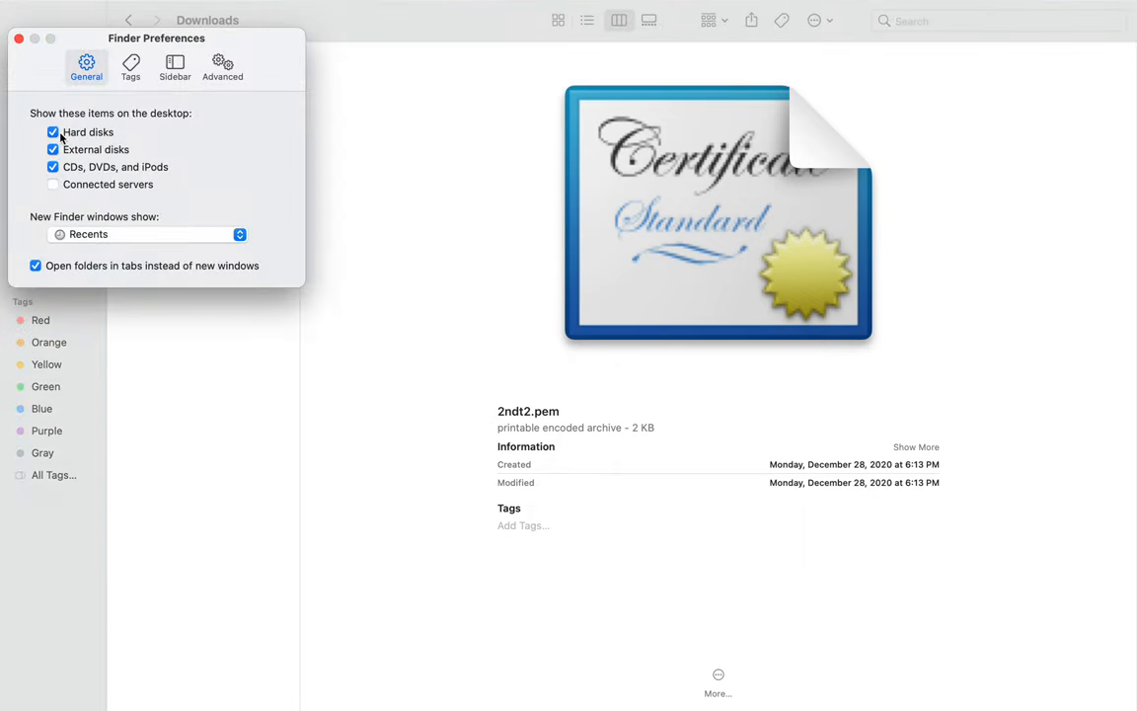
pyautogui.moveTo(167, 127)
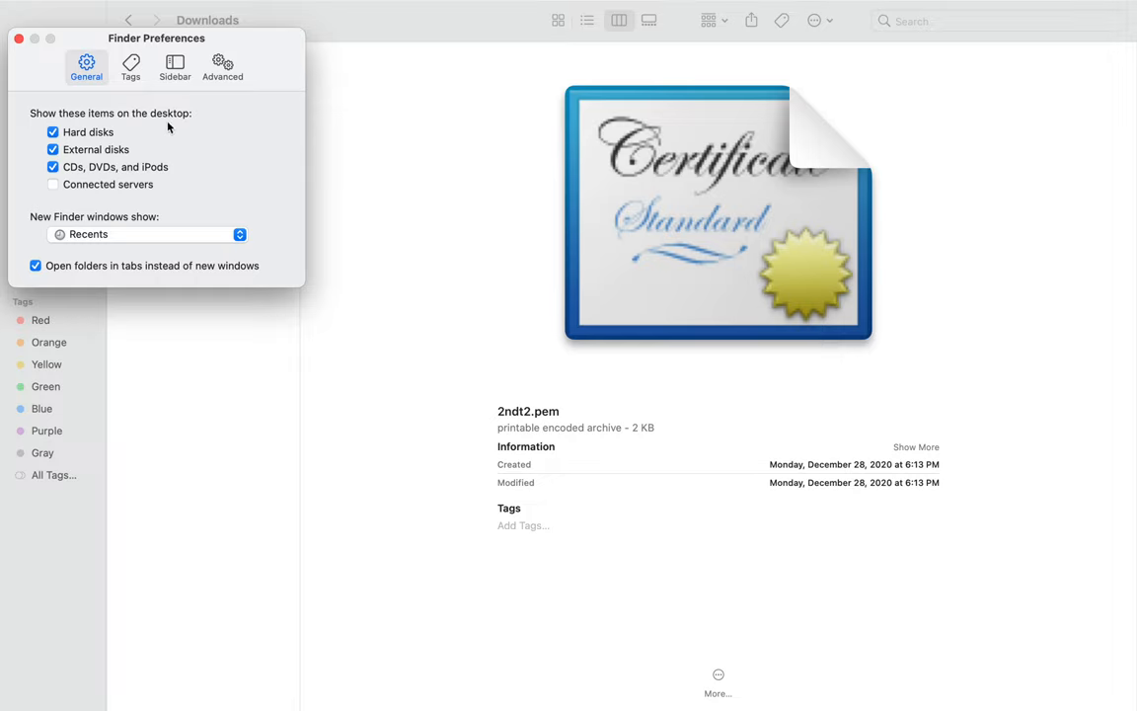
pyautogui.moveTo(895, 6)
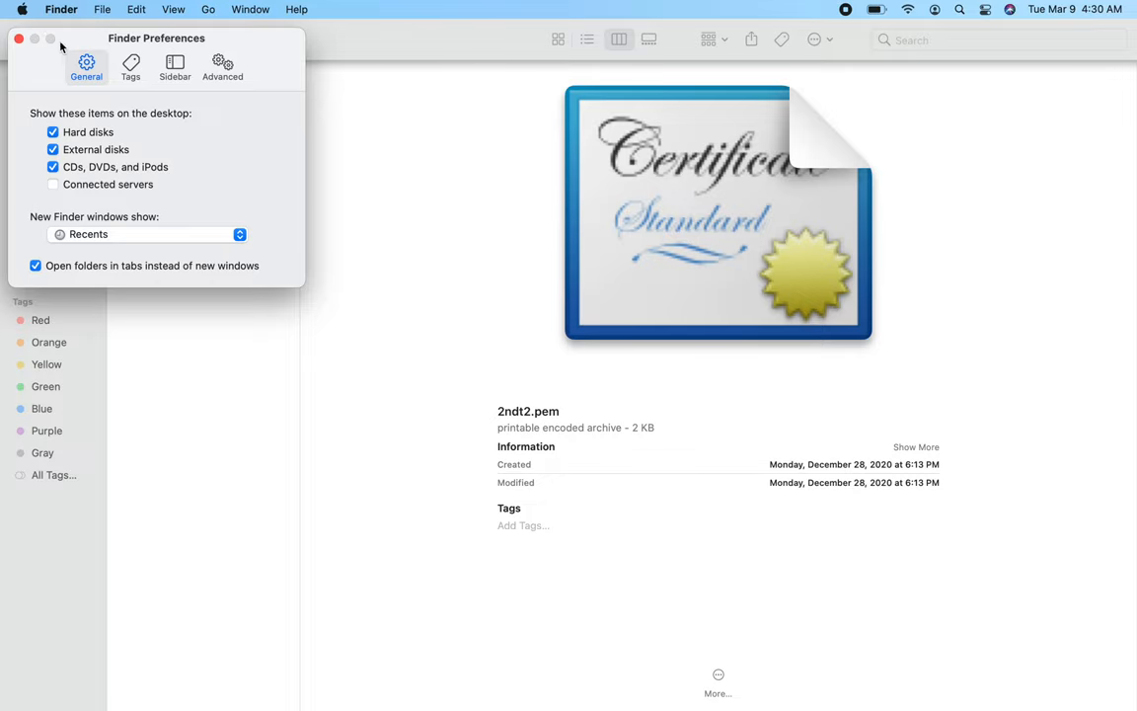
pyautogui.click(19, 38)
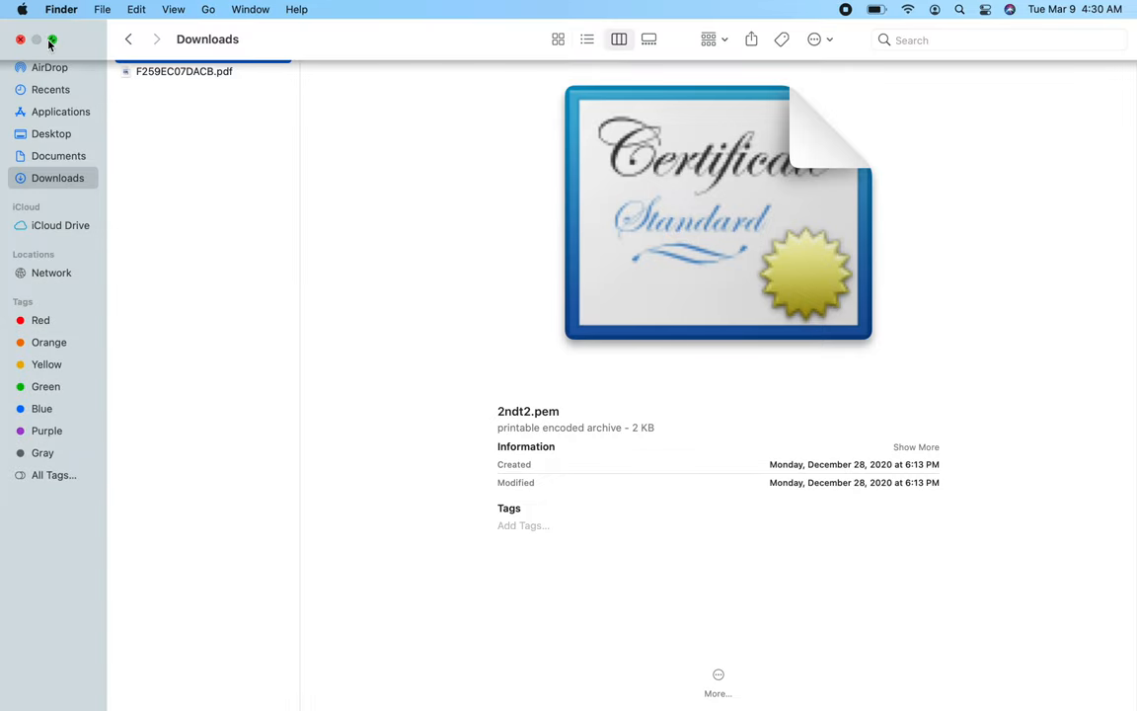
# - Exit full screen to reveal Macintosh HD on the desktop, glance at Network, and return to the disk's contents
pyautogui.click(52, 39)
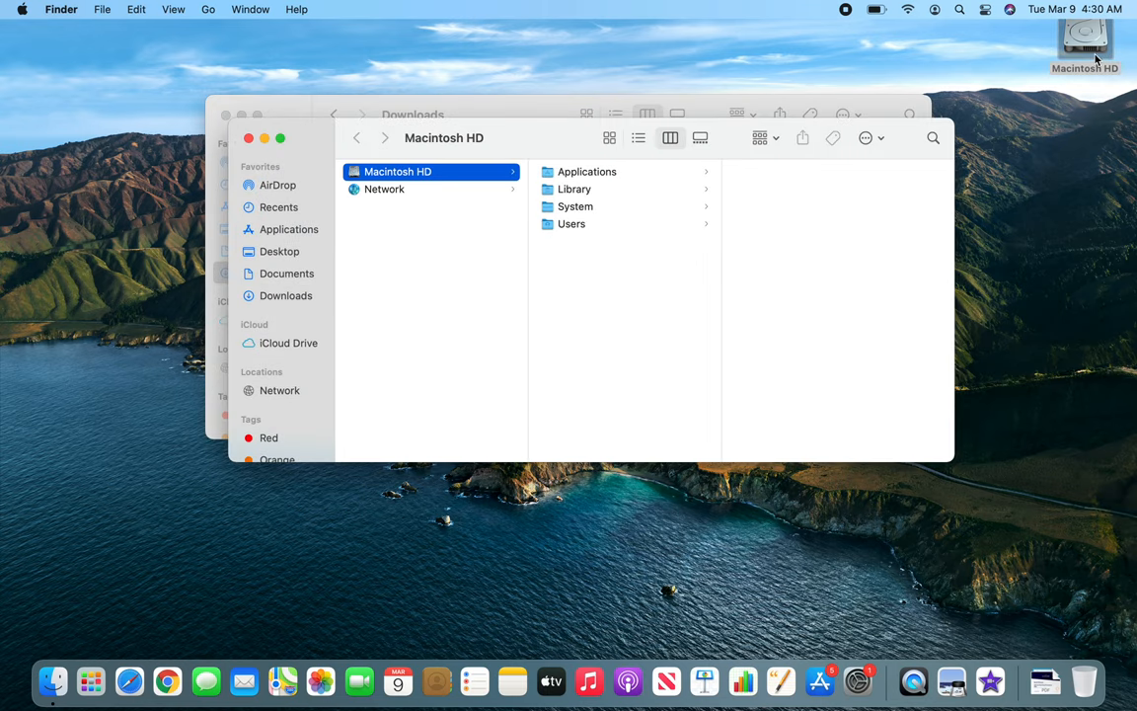
pyautogui.moveTo(649, 202)
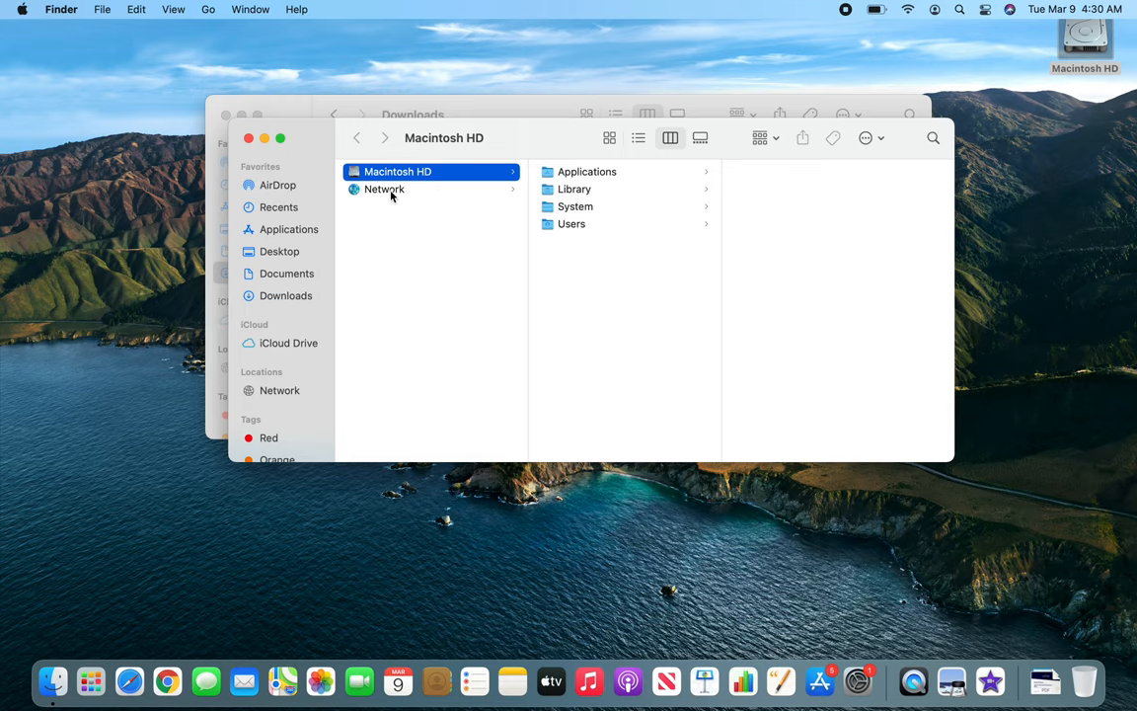
pyautogui.click(383, 189)
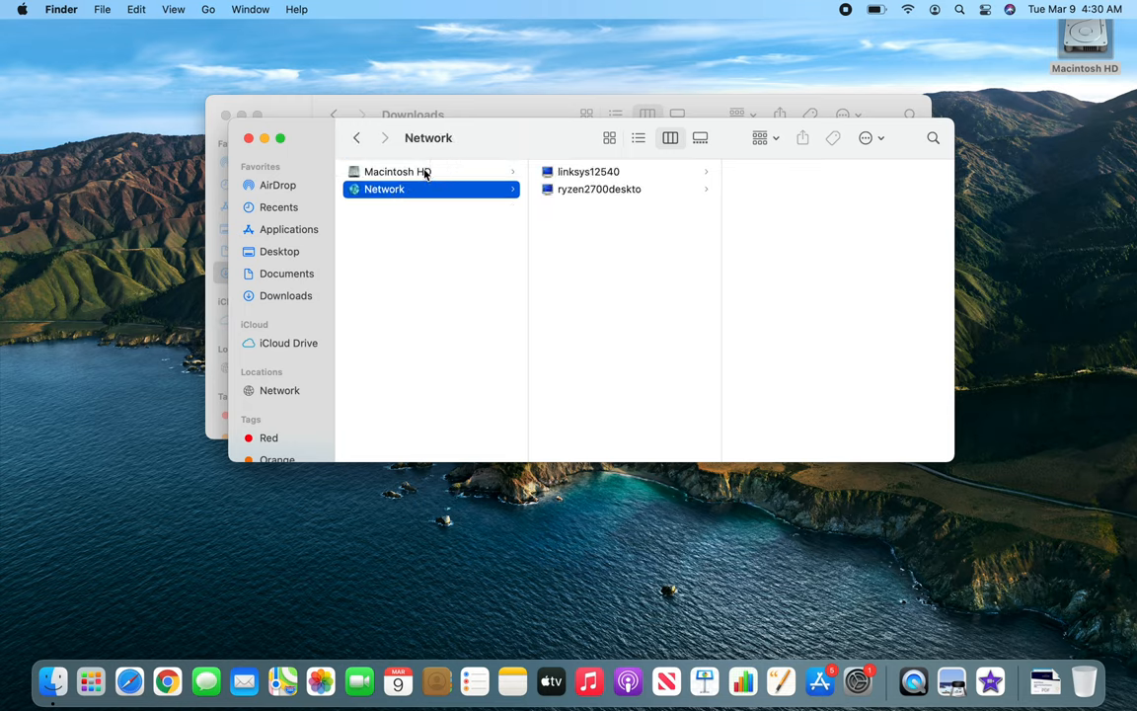
pyautogui.click(398, 170)
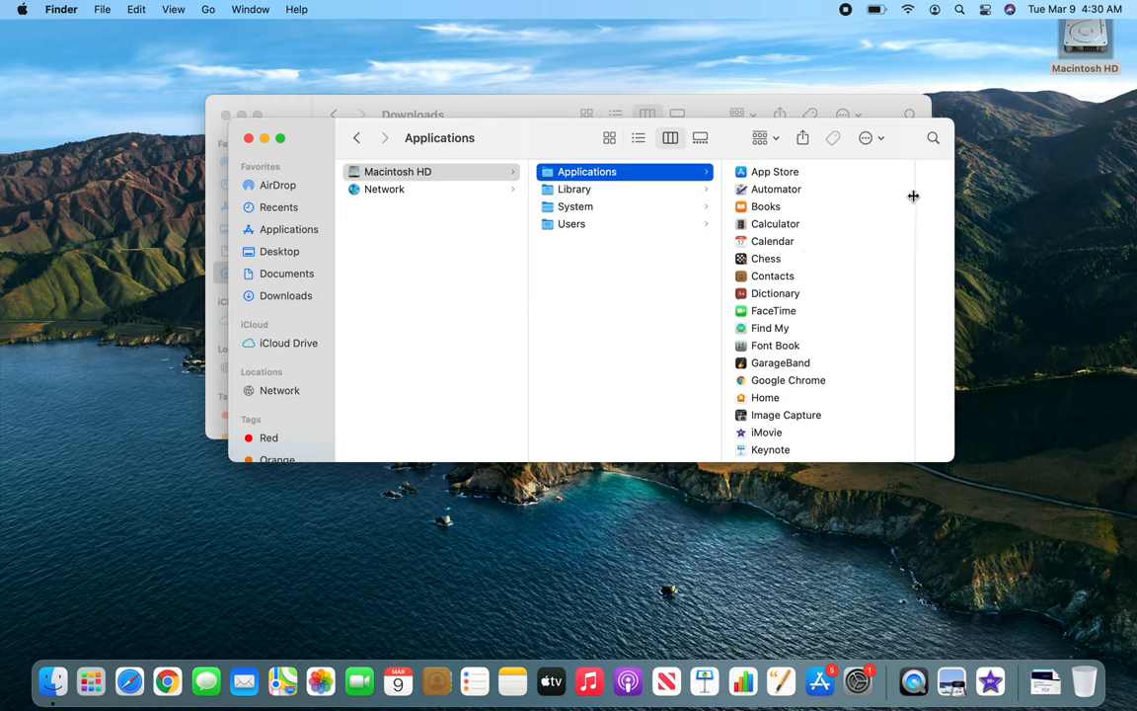
pyautogui.moveTo(915, 169)
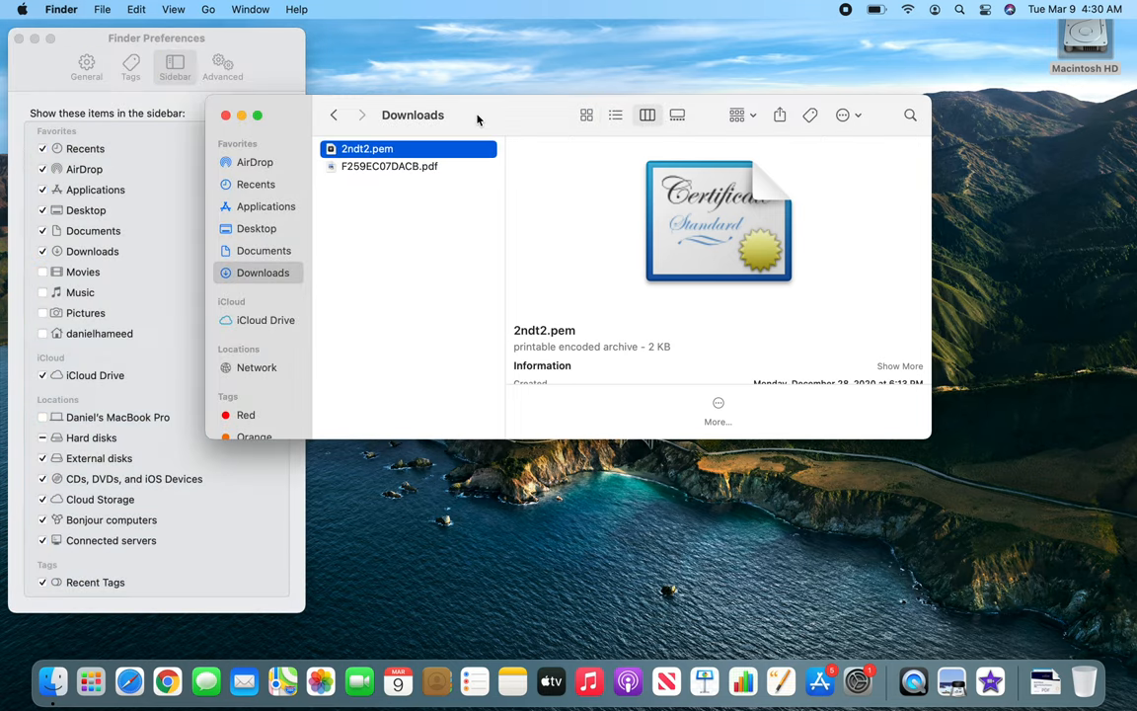
pyautogui.moveTo(262, 245)
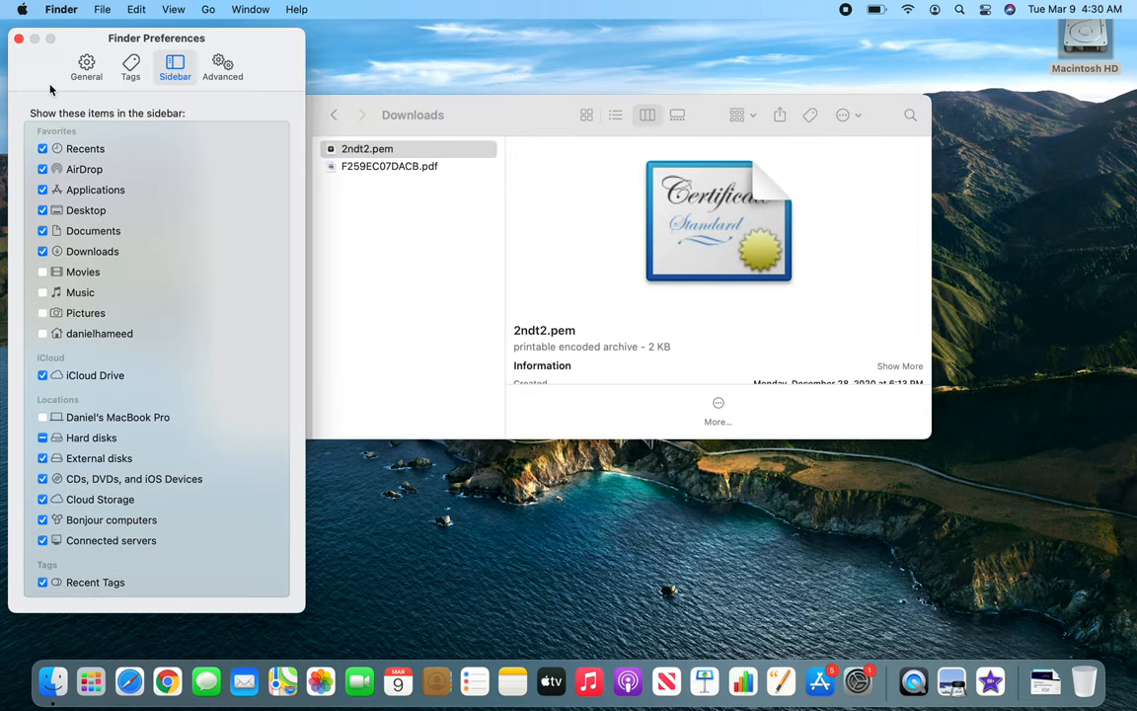
pyautogui.moveTo(506, 116)
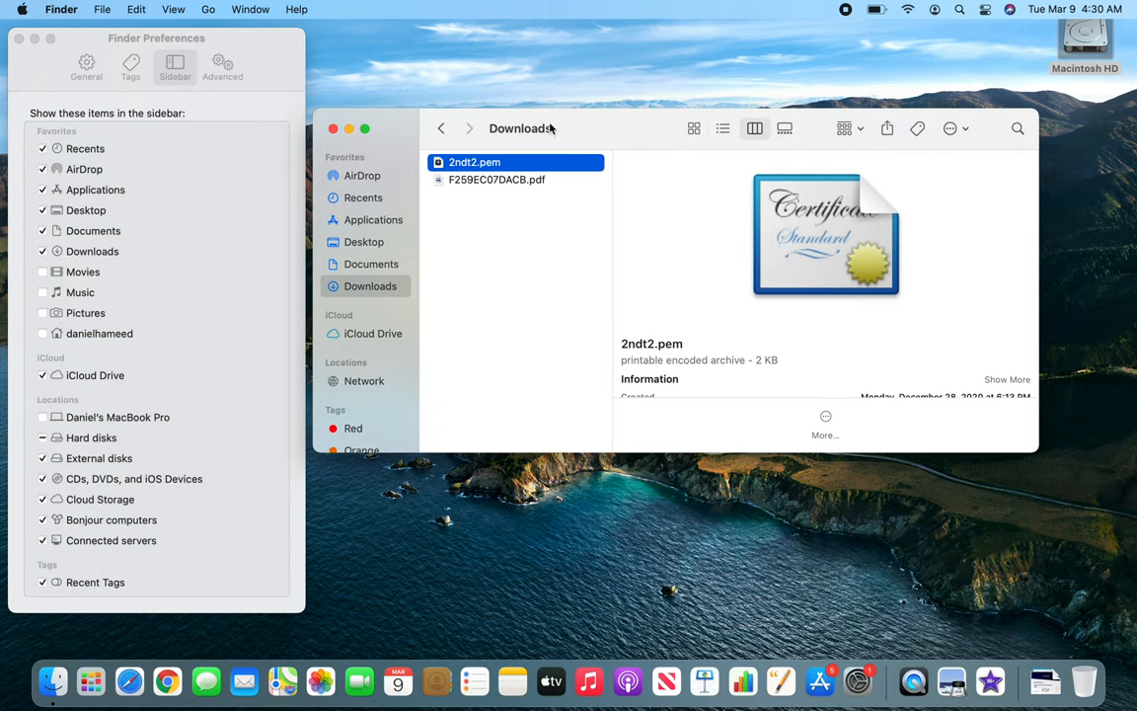
pyautogui.moveTo(64, 273)
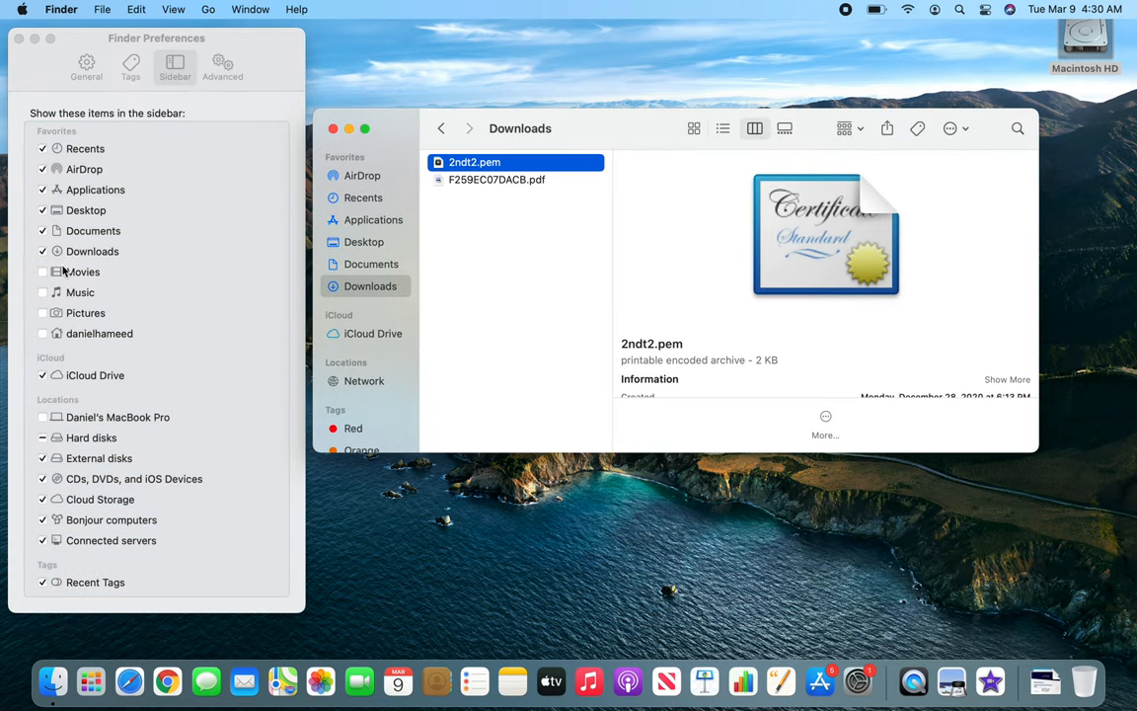
# - In the Sidebar preferences tick Movies, Pictures and Hard disks so Macintosh HD appears under Locations
pyautogui.click(42, 272)
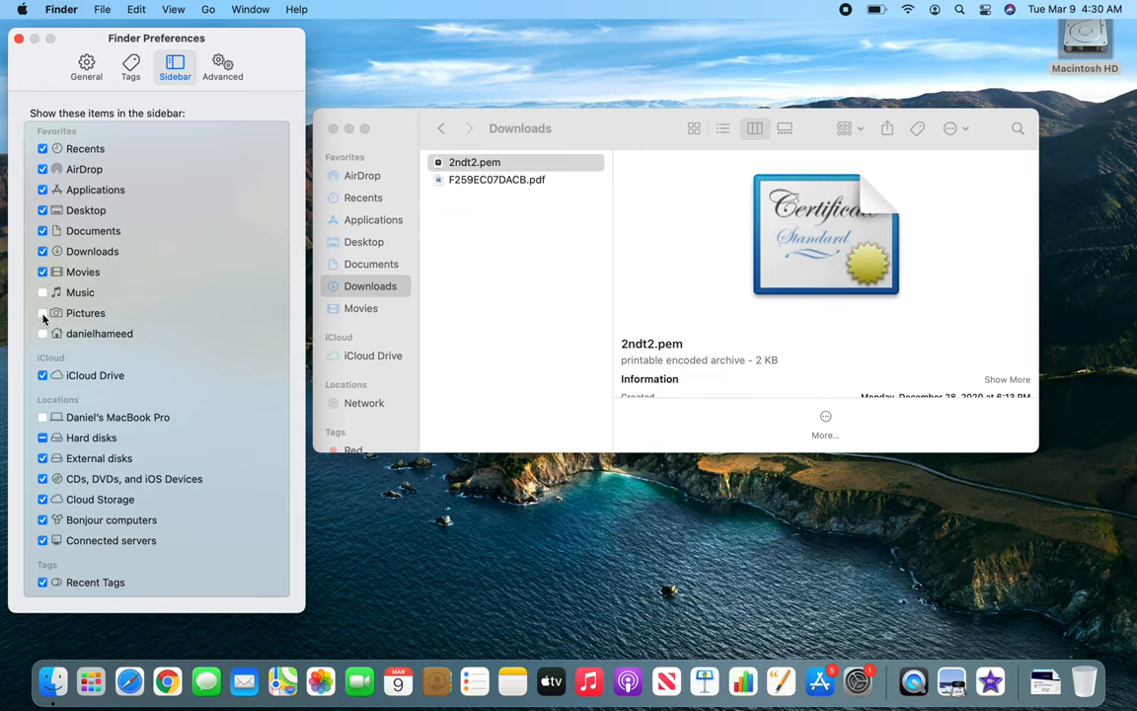
pyautogui.click(42, 313)
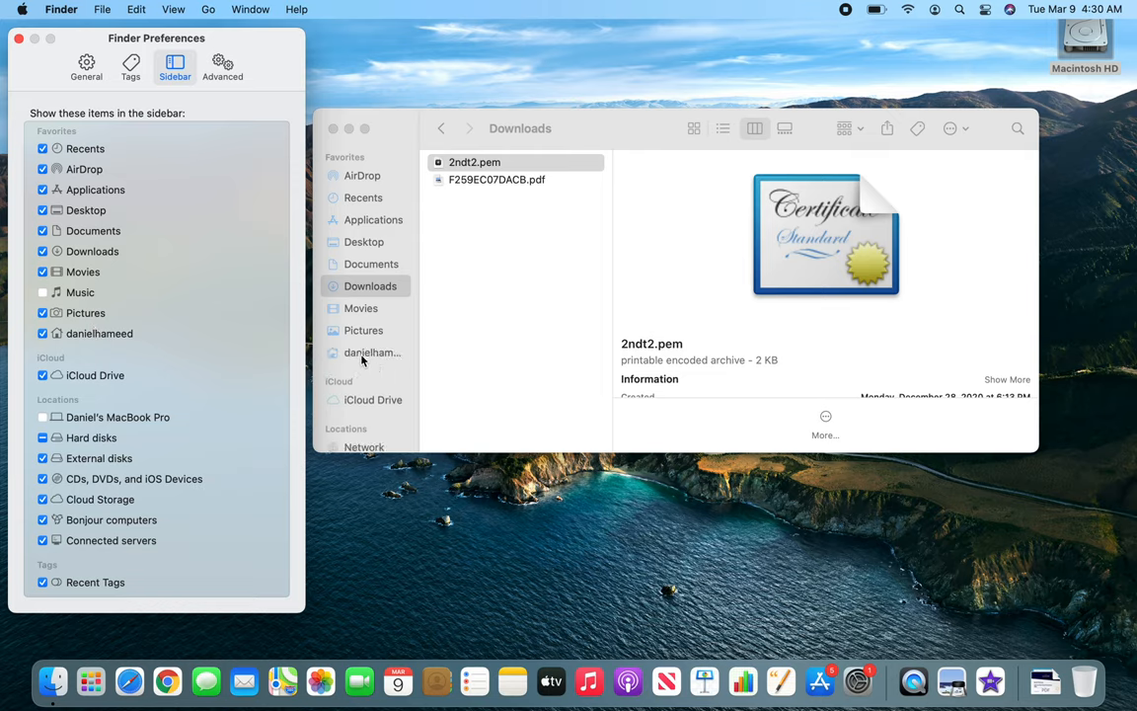
pyautogui.moveTo(202, 353)
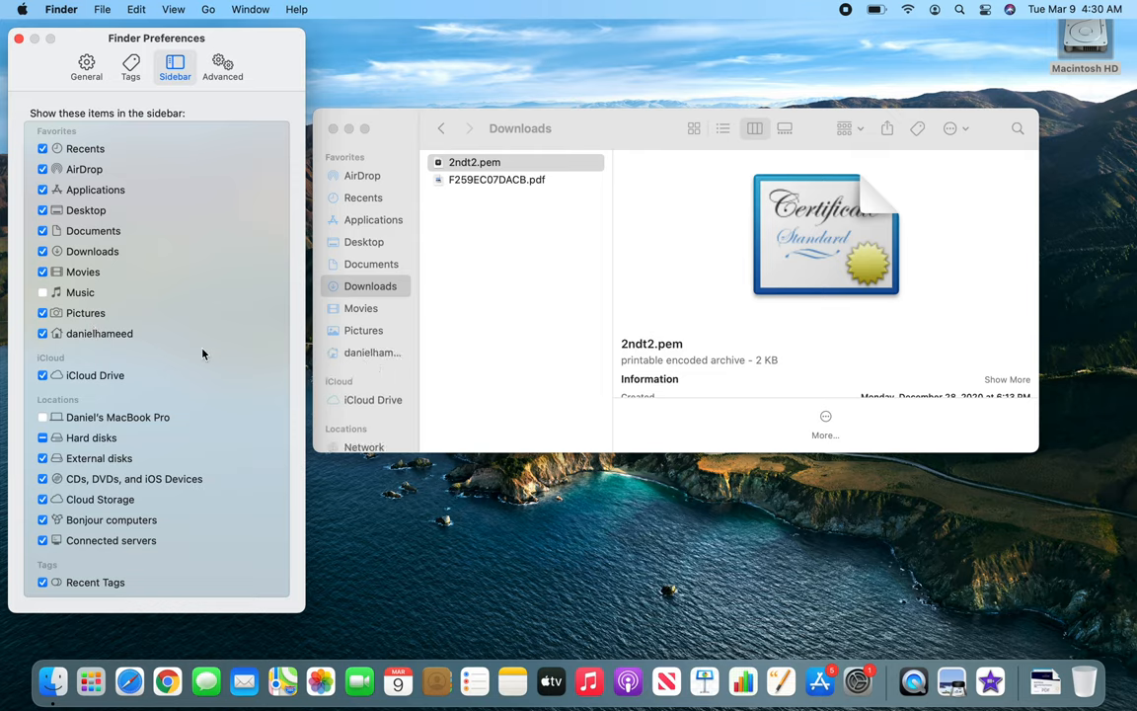
pyautogui.moveTo(194, 321)
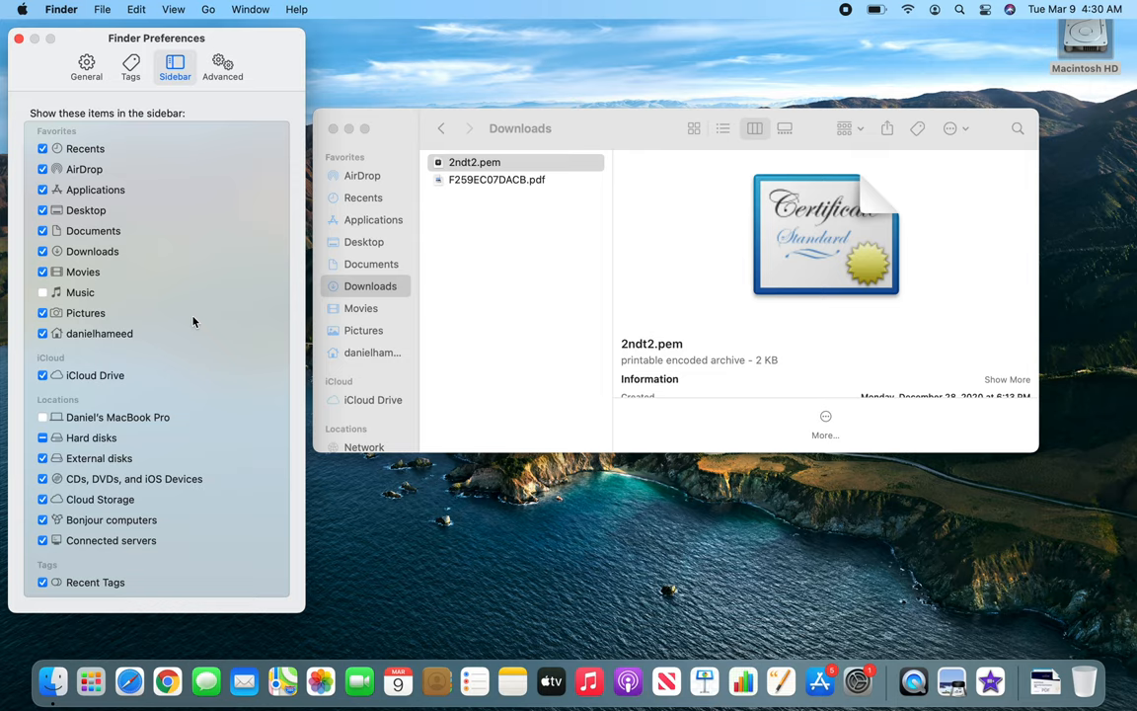
pyautogui.moveTo(45, 425)
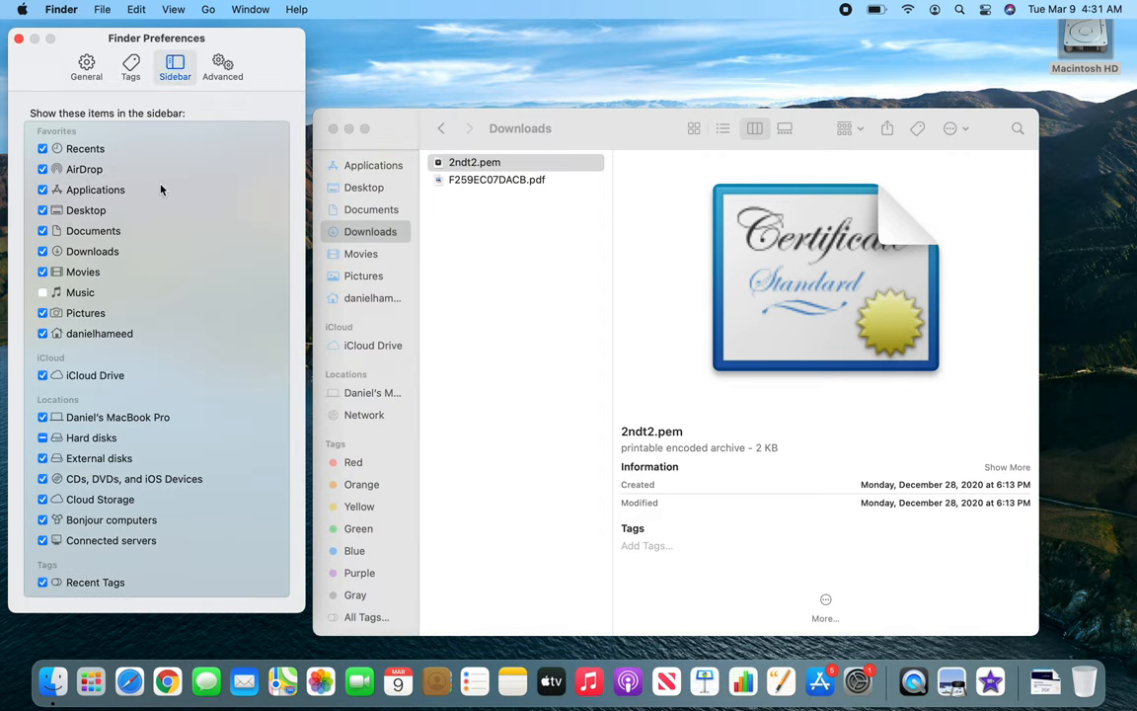
pyautogui.moveTo(161, 206)
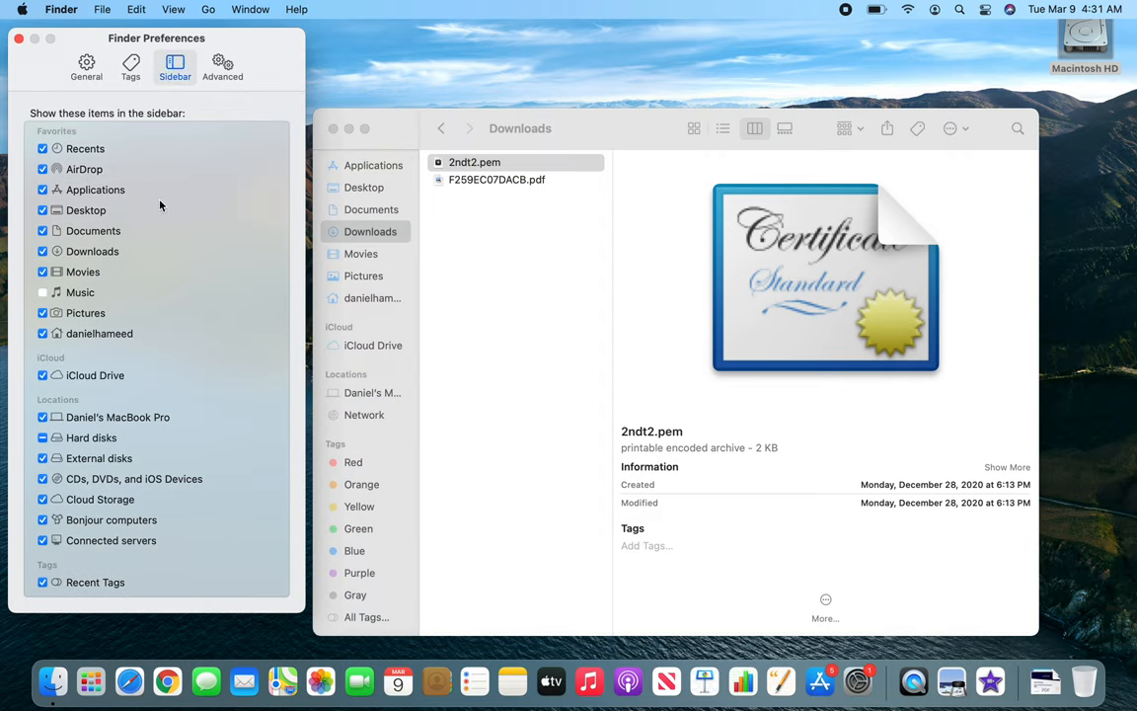
pyautogui.moveTo(84, 452)
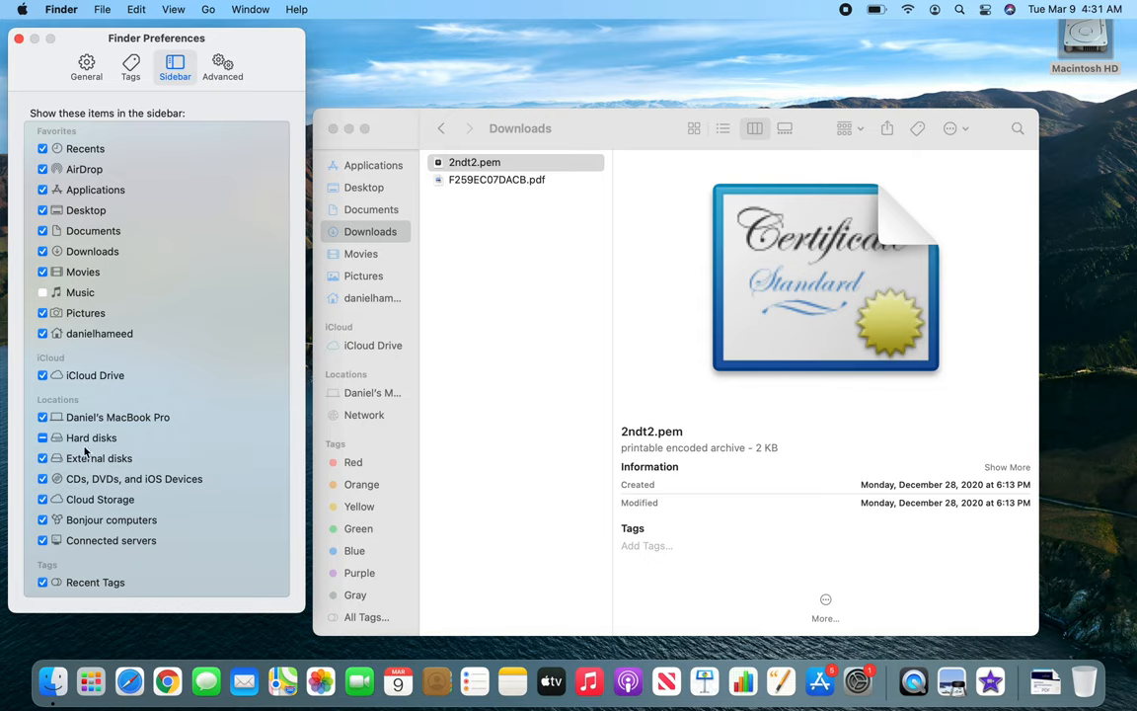
pyautogui.moveTo(388, 438)
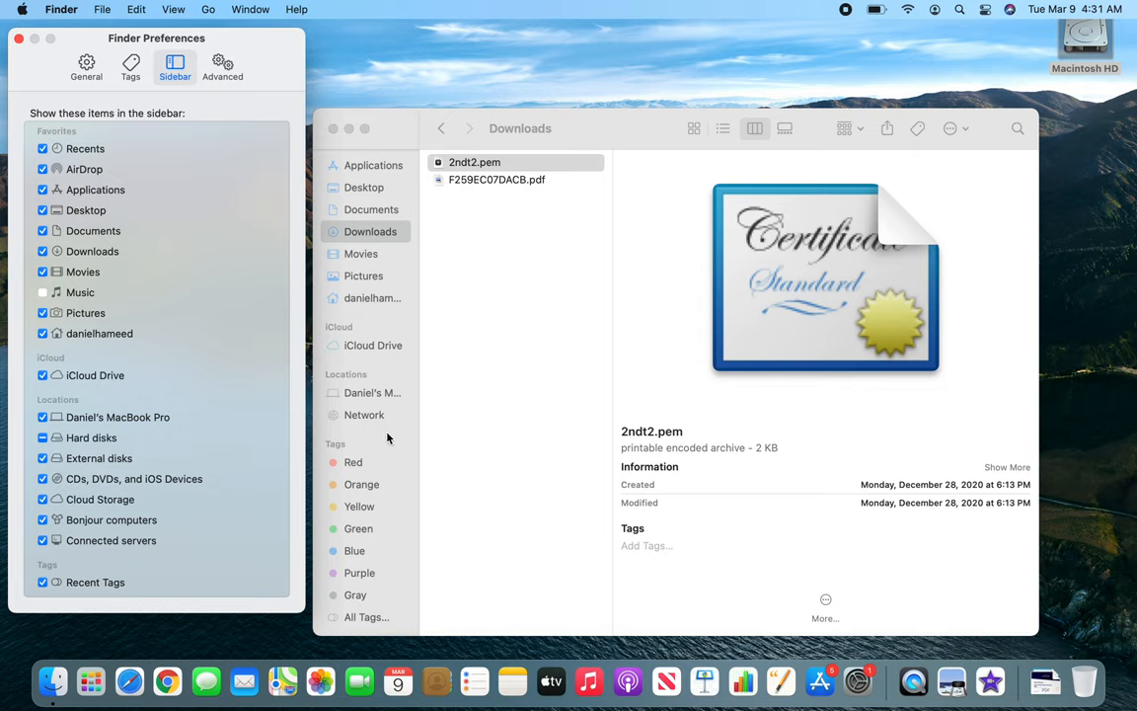
pyautogui.moveTo(369, 231)
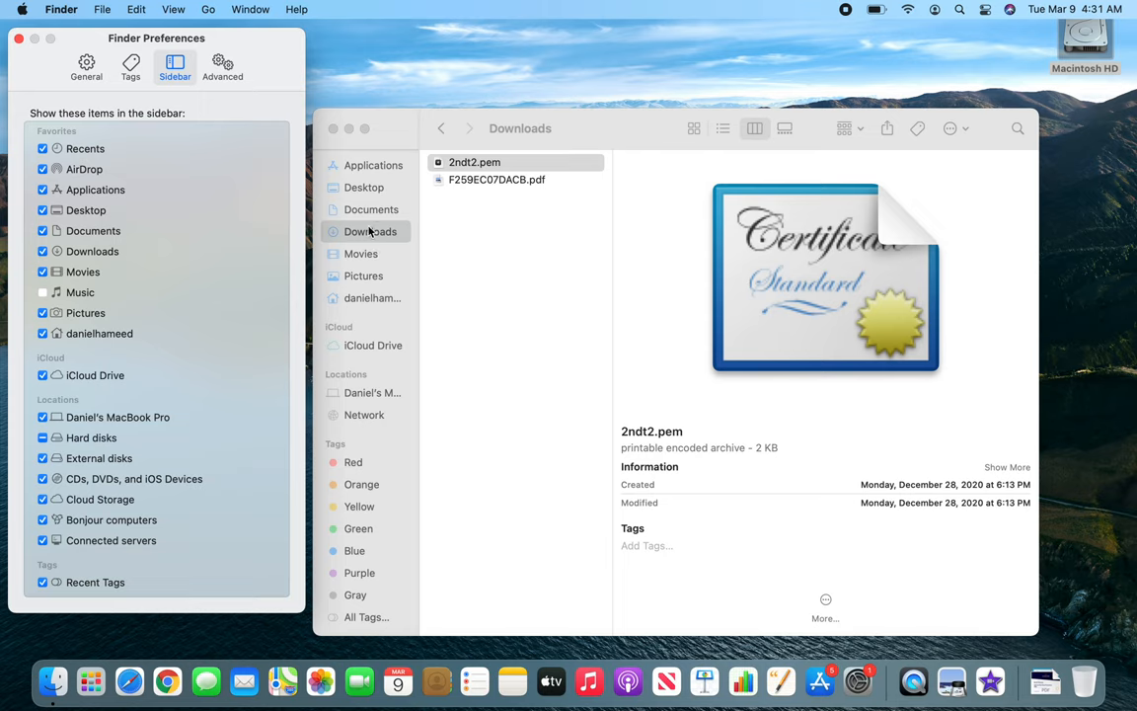
pyautogui.click(474, 162)
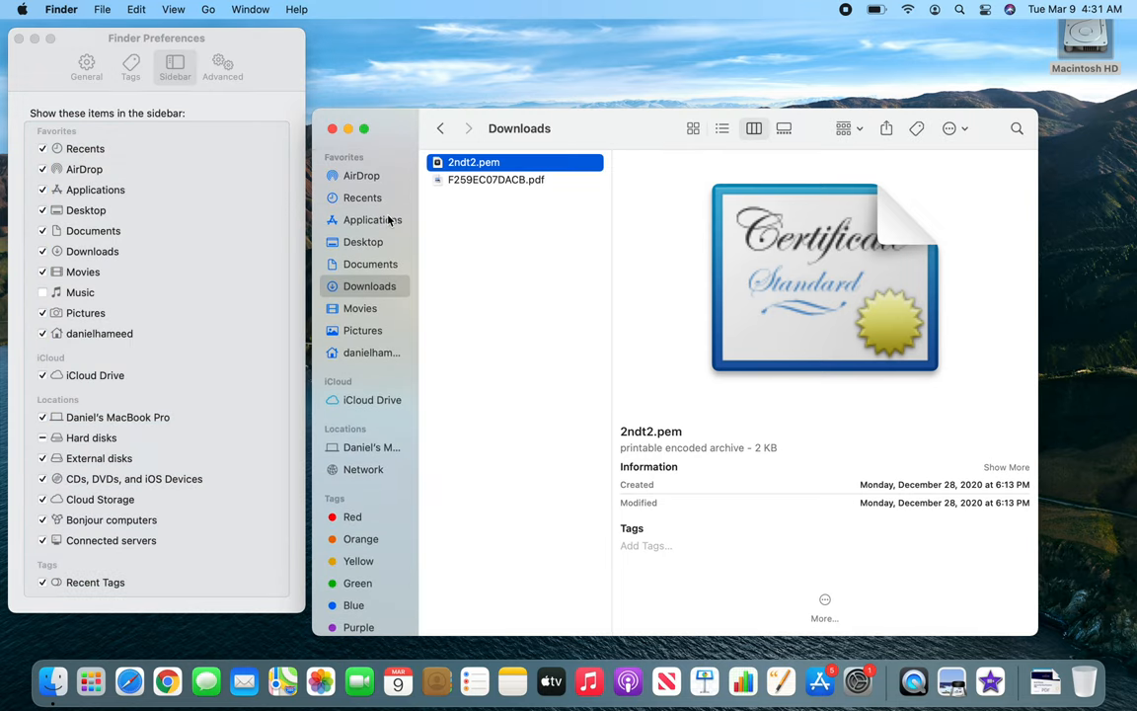
pyautogui.scroll(-3)
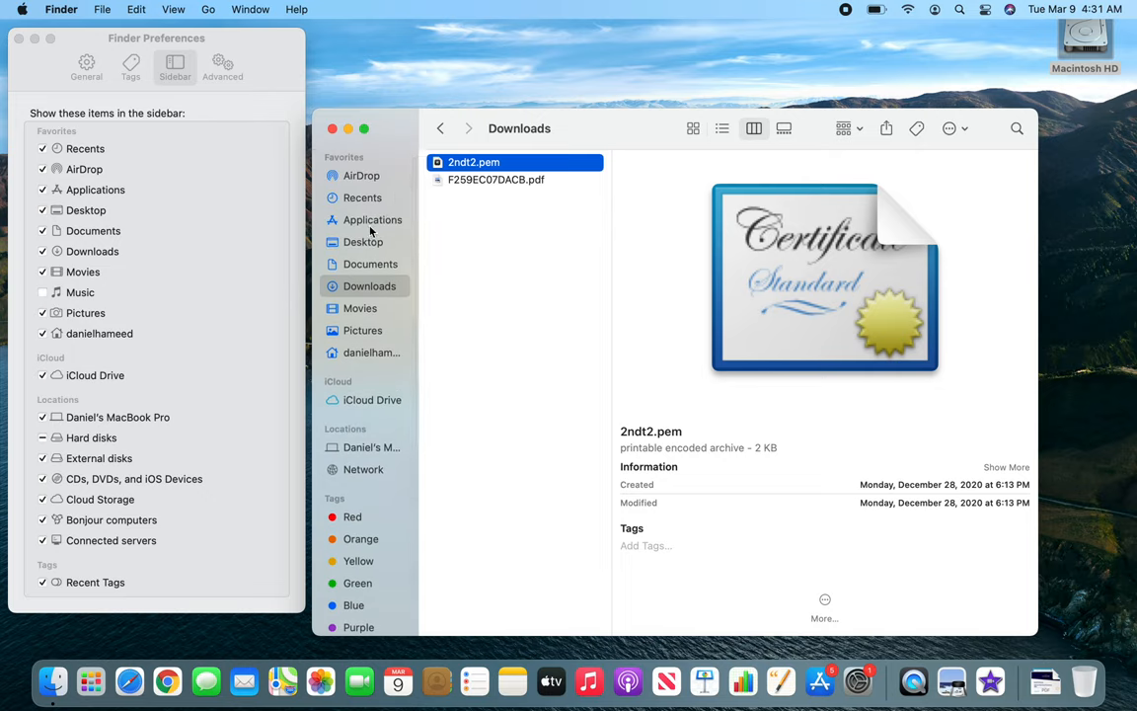
pyautogui.moveTo(365, 457)
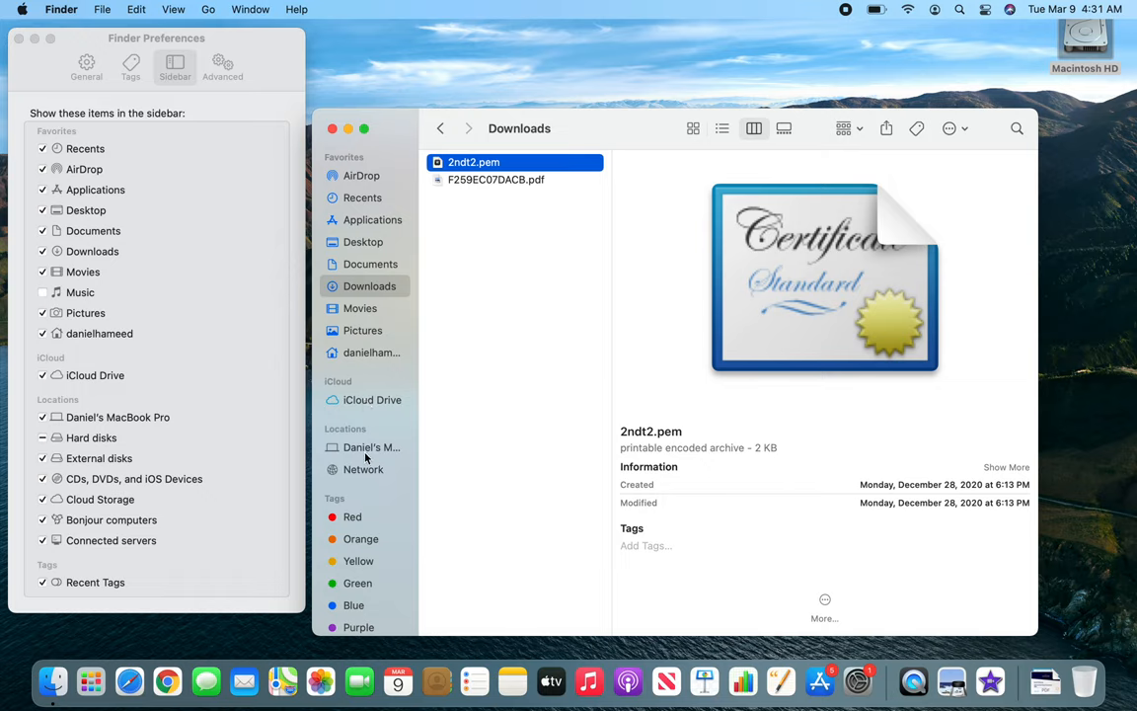
pyautogui.moveTo(371, 446)
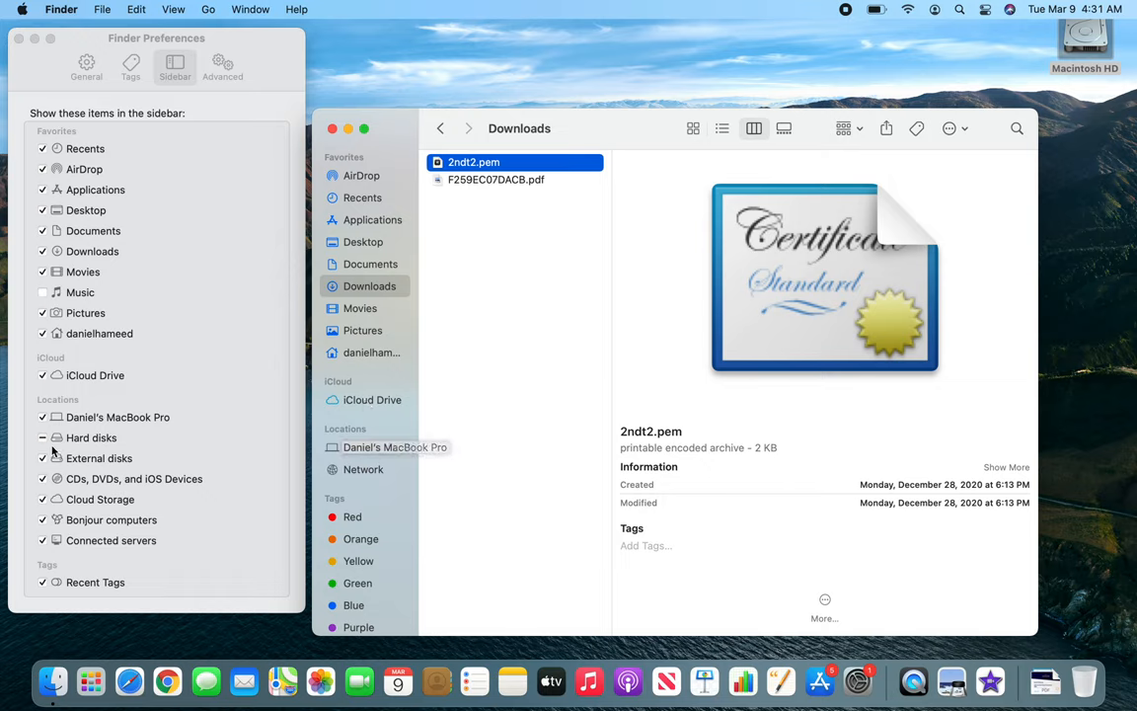
pyautogui.click(42, 437)
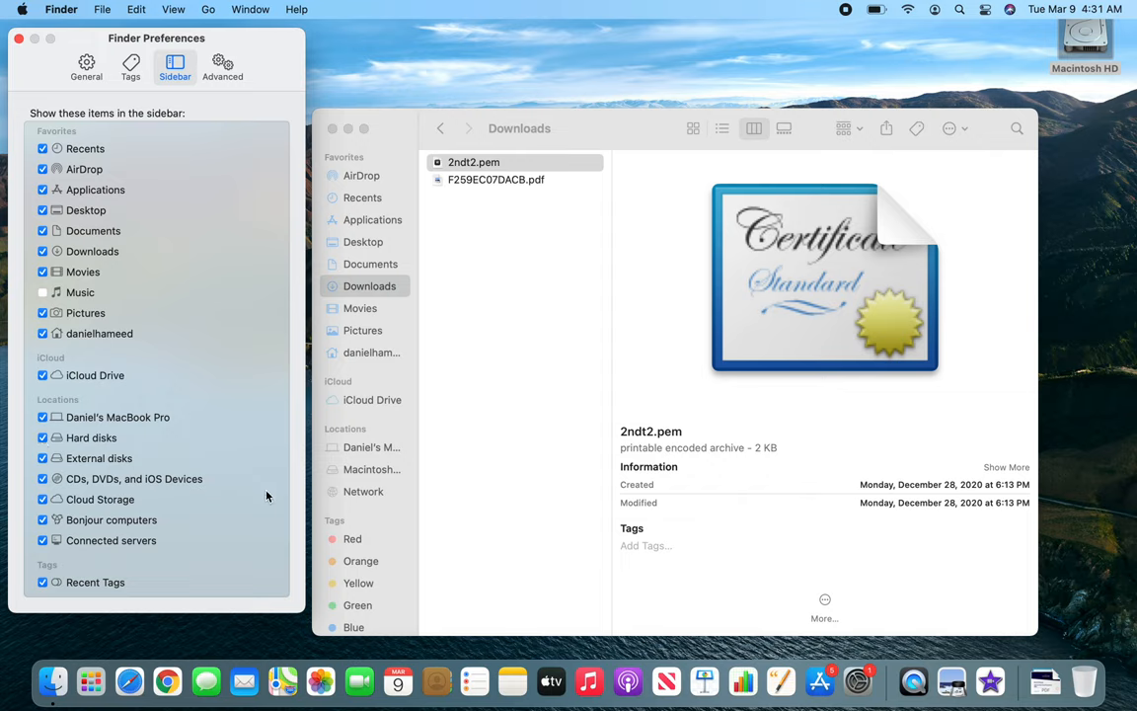
pyautogui.moveTo(99, 460)
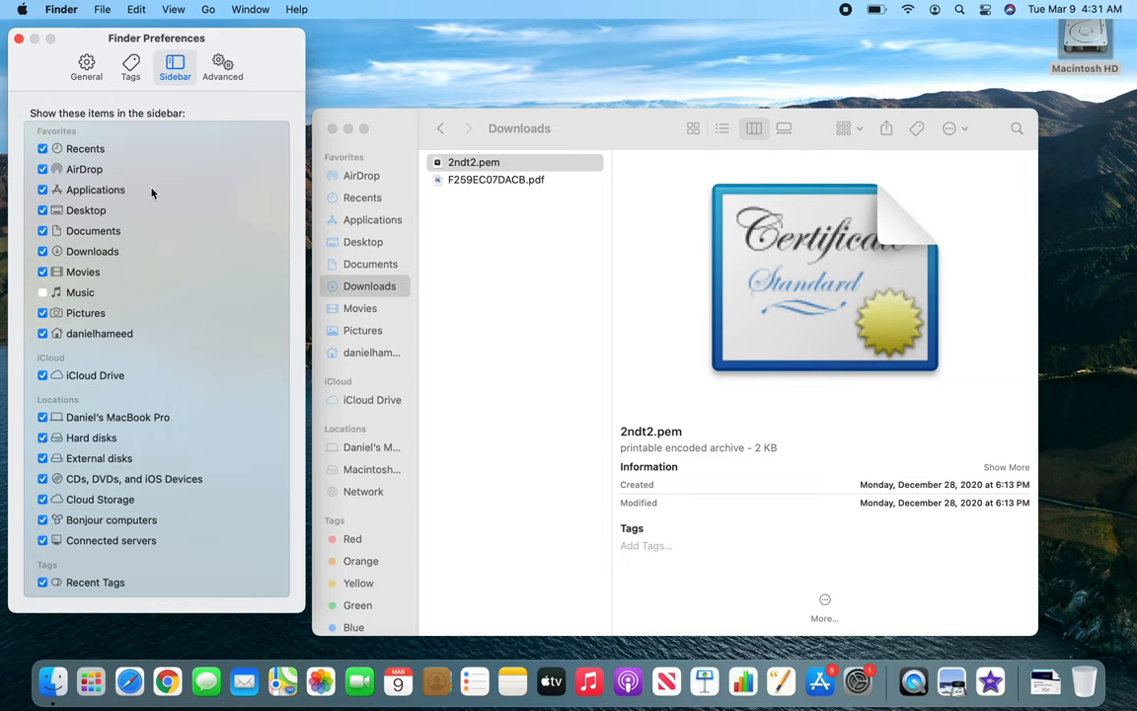
# - Switch Finder Preferences to the Advanced settings for extensions, warnings and search scope
pyautogui.click(222, 64)
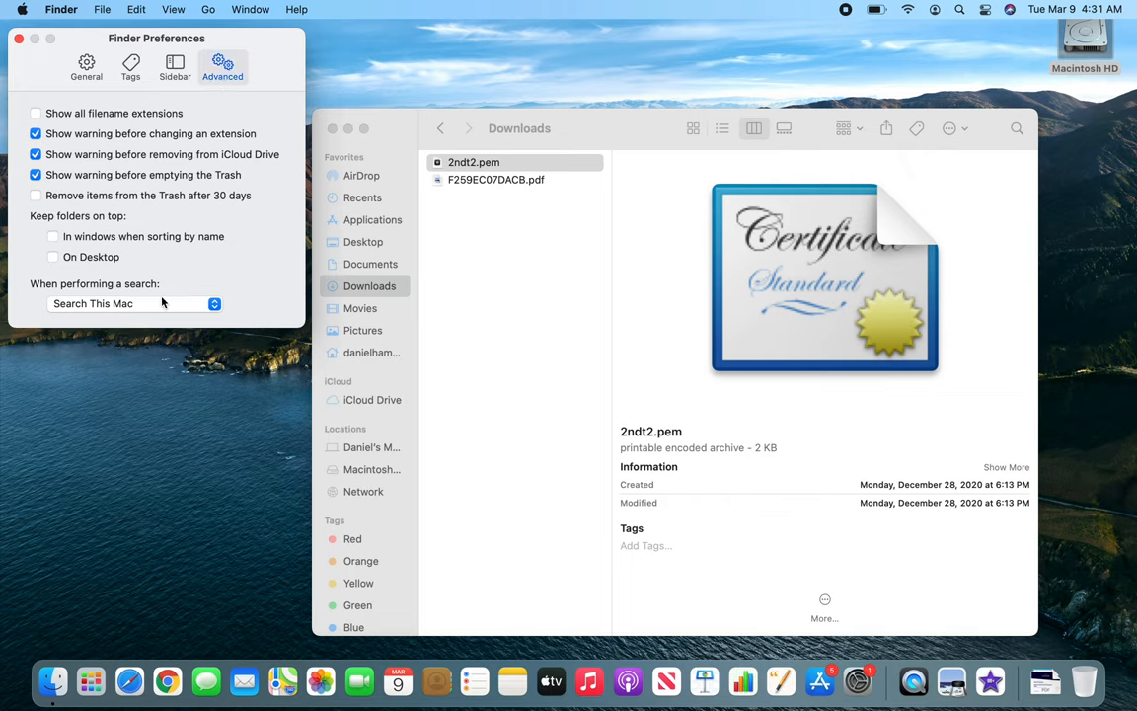
pyautogui.moveTo(210, 331)
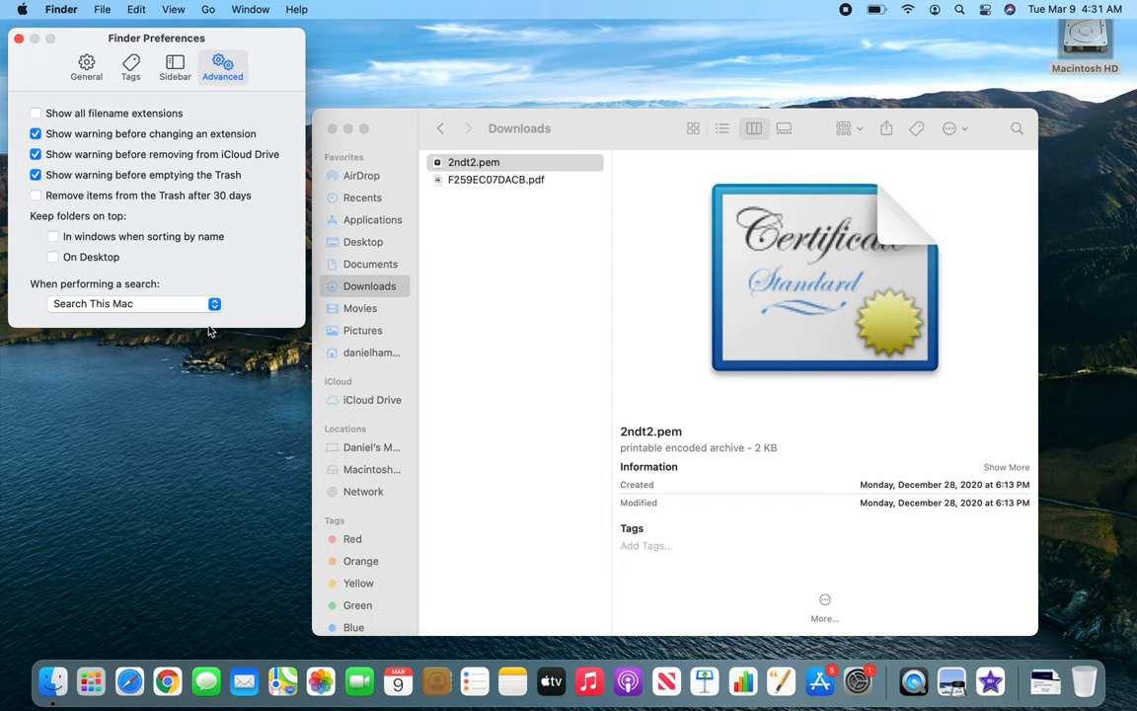
pyautogui.moveTo(126, 127)
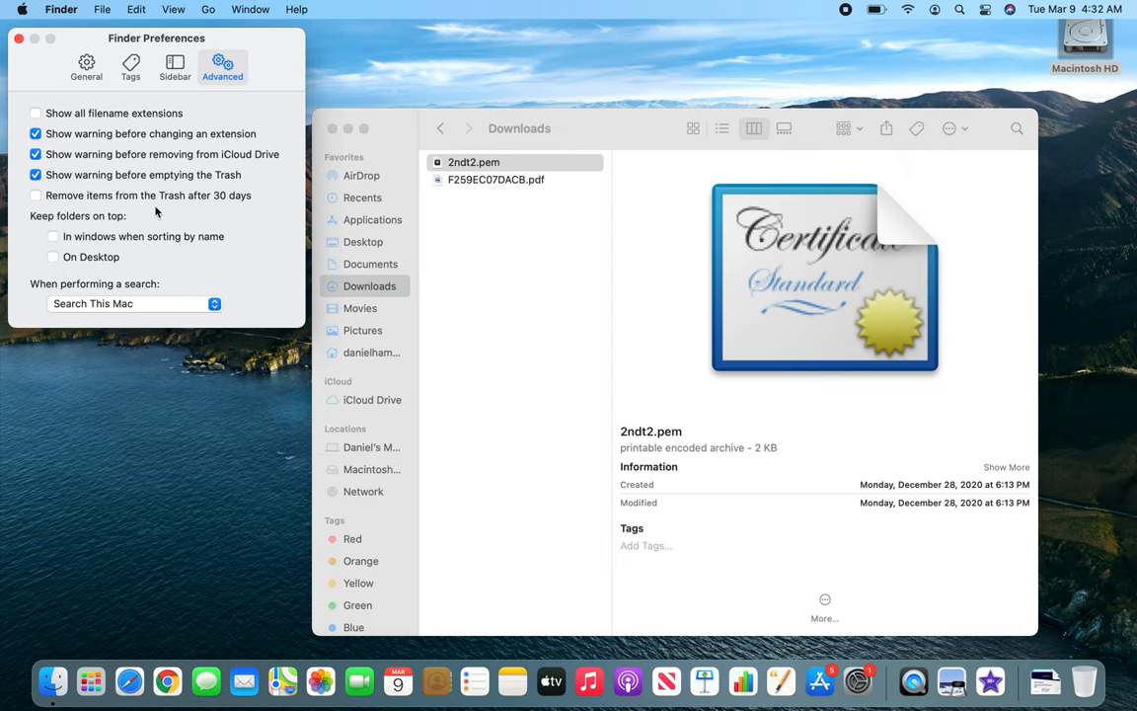
pyautogui.moveTo(148, 128)
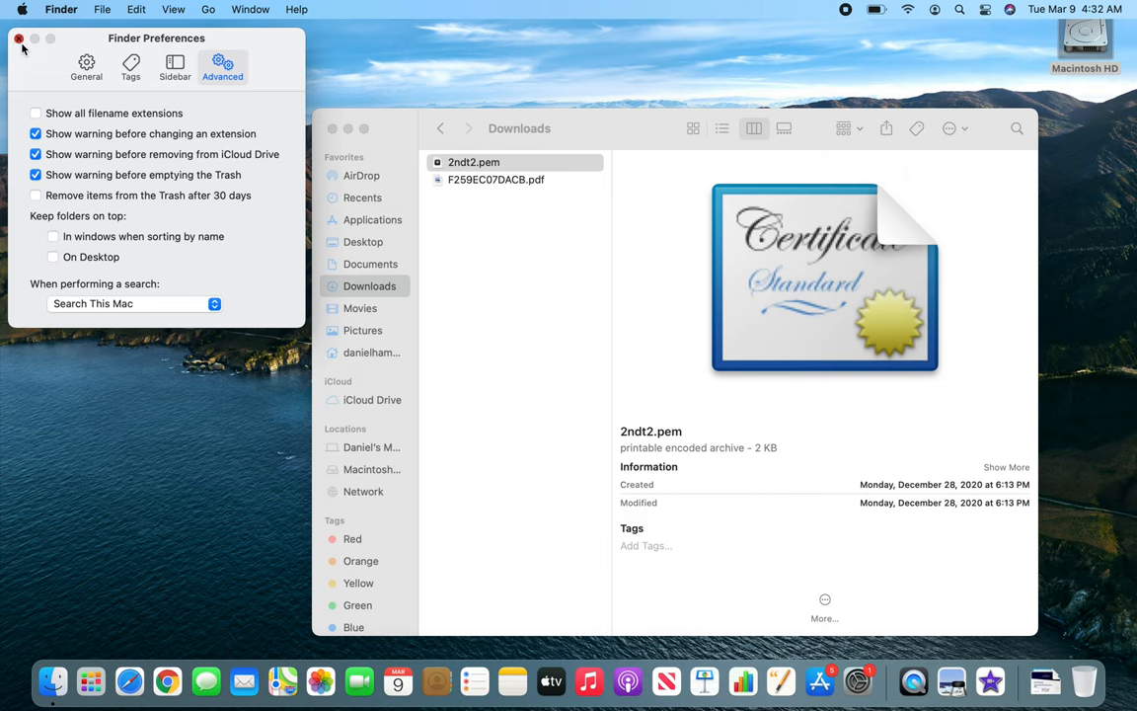
# - Close Finder Preferences, leaving the Downloads window previewing 2ndt2.pem
pyautogui.click(18, 37)
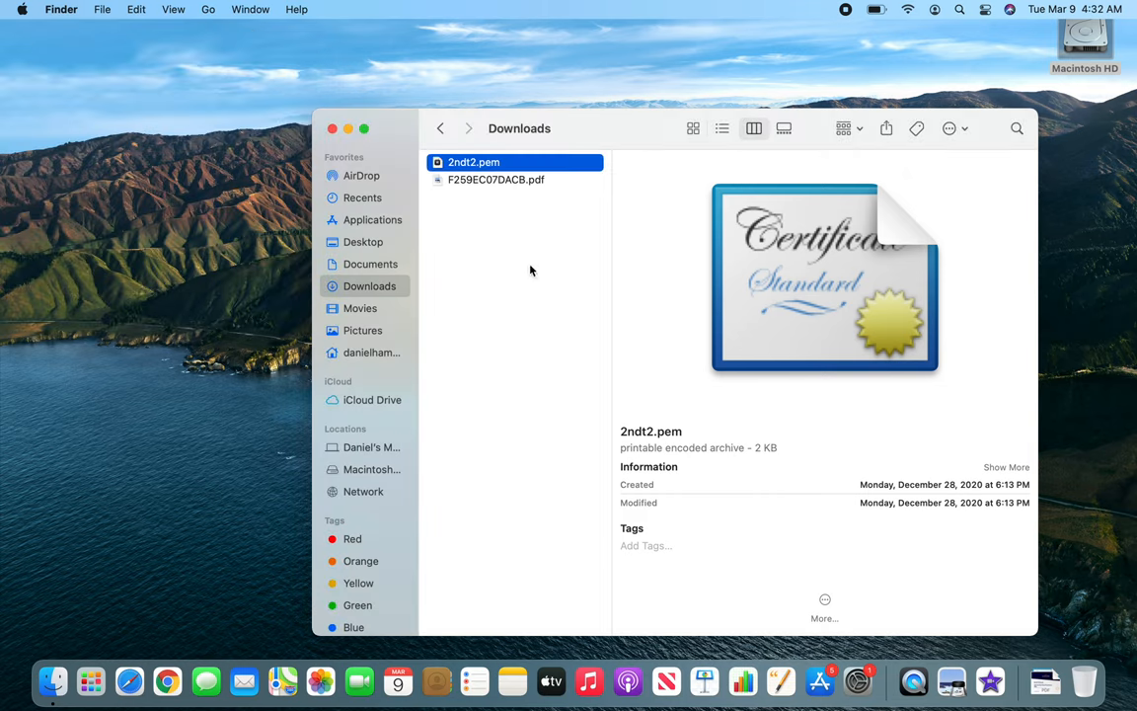
pyautogui.moveTo(527, 274)
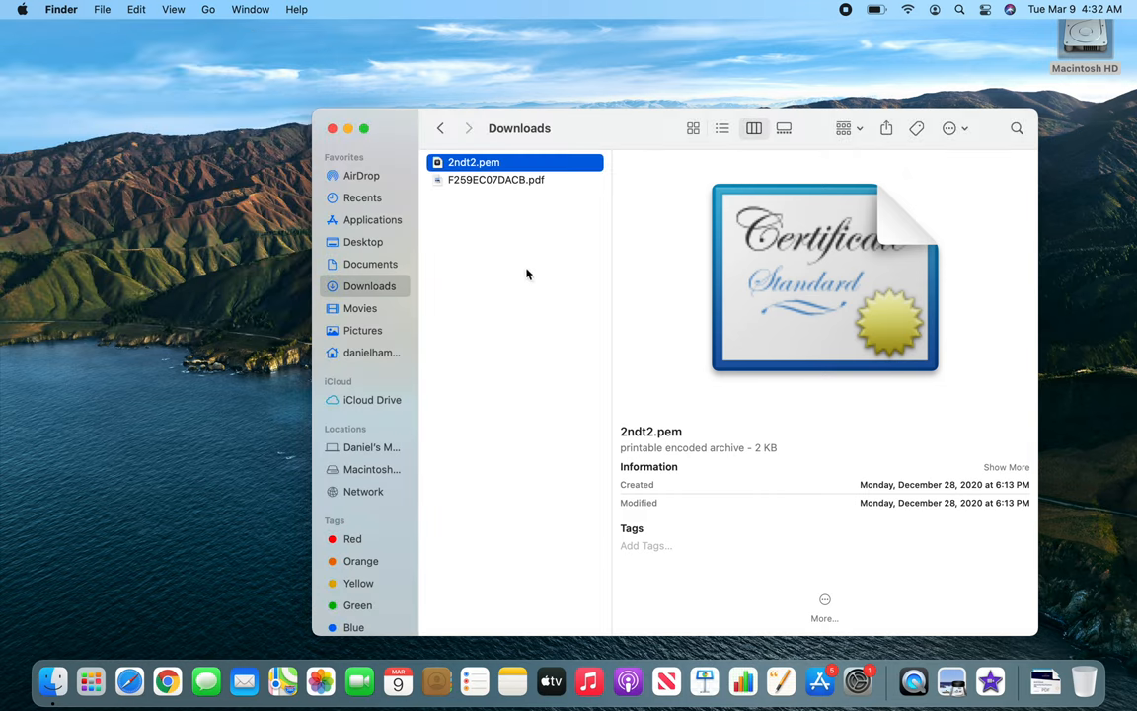
pyautogui.moveTo(515, 222)
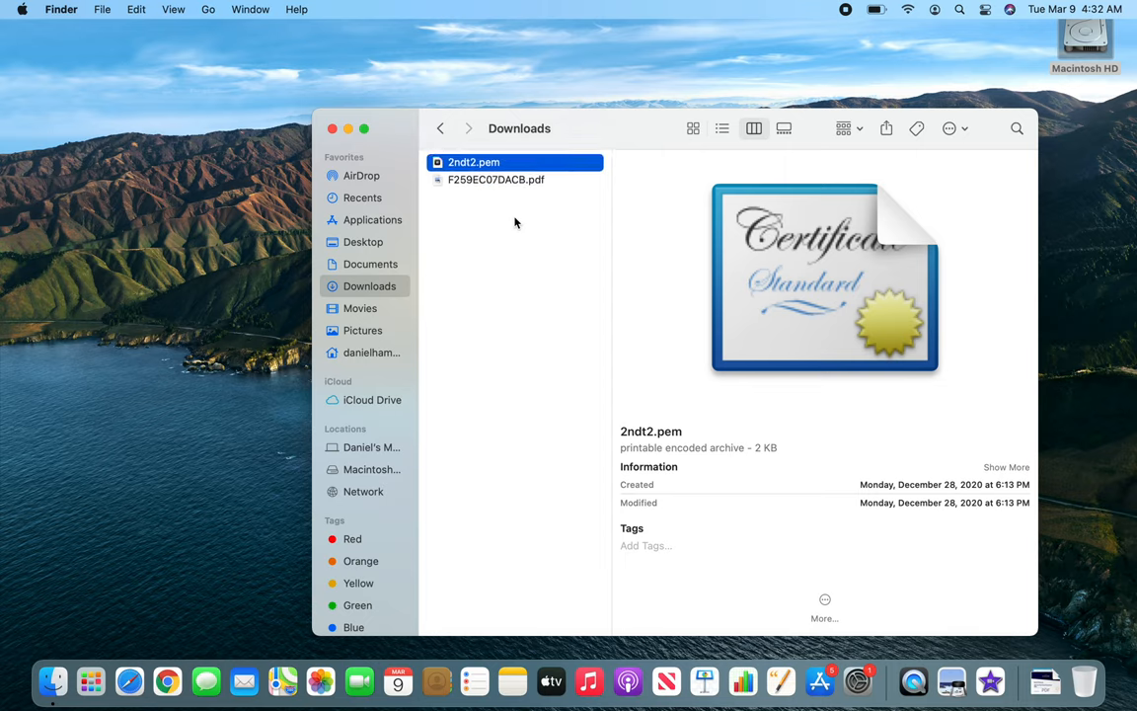
pyautogui.moveTo(536, 264)
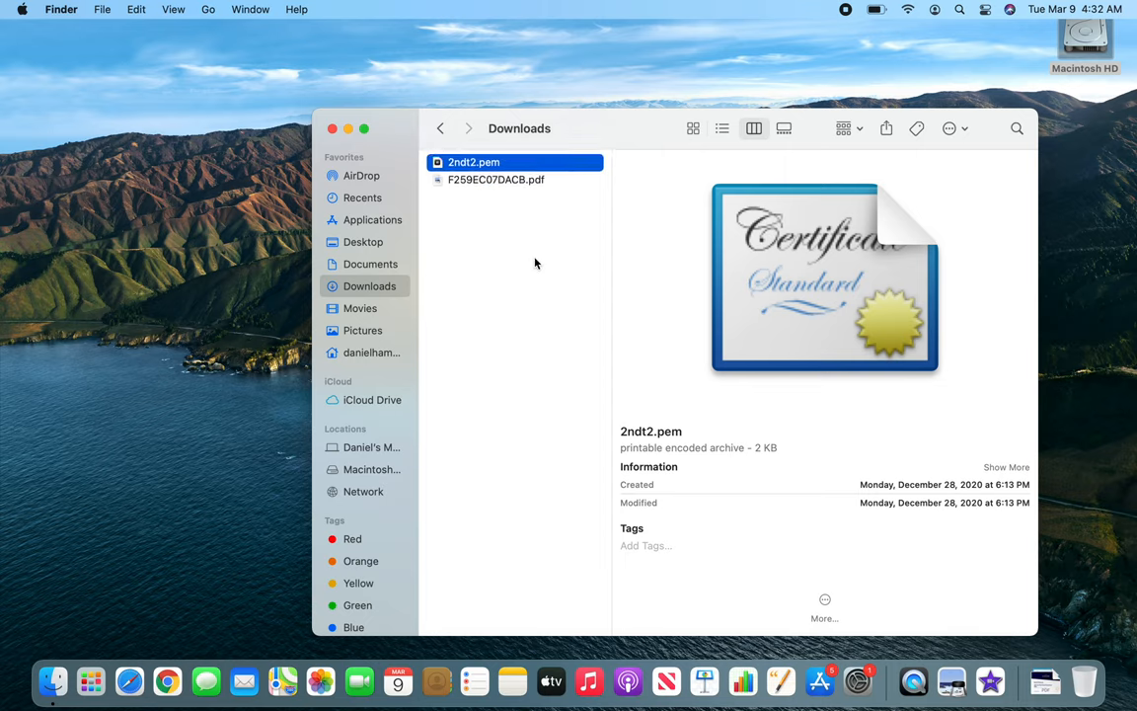
pyautogui.moveTo(503, 240)
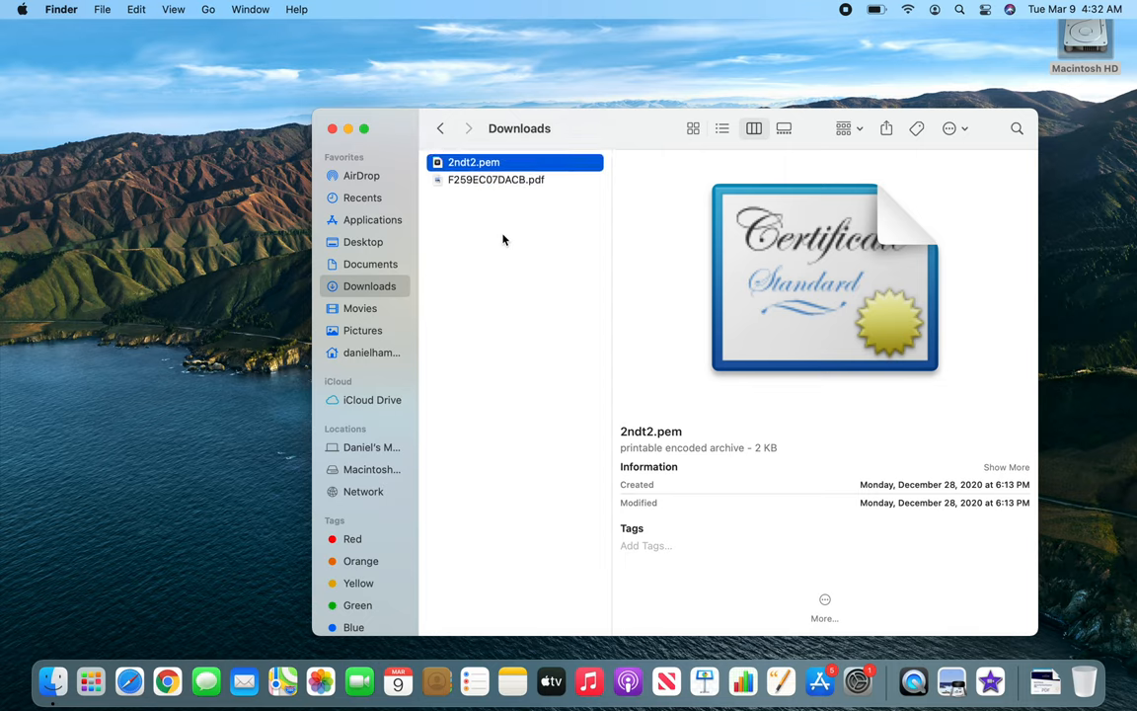